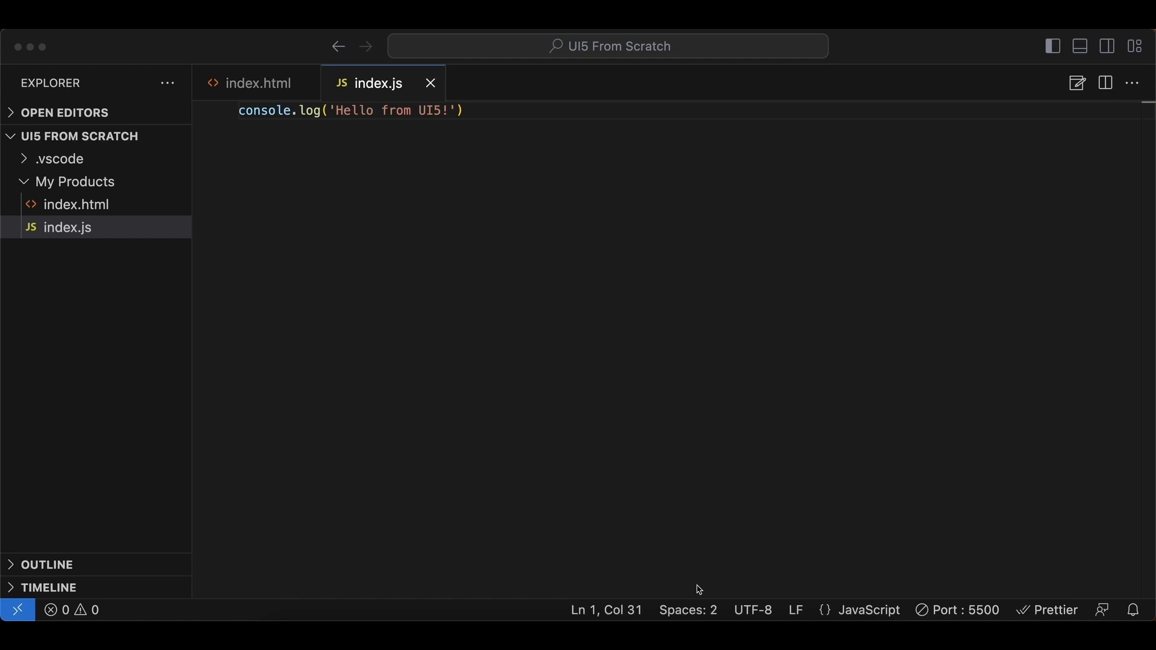
mouse_move(543, 170)
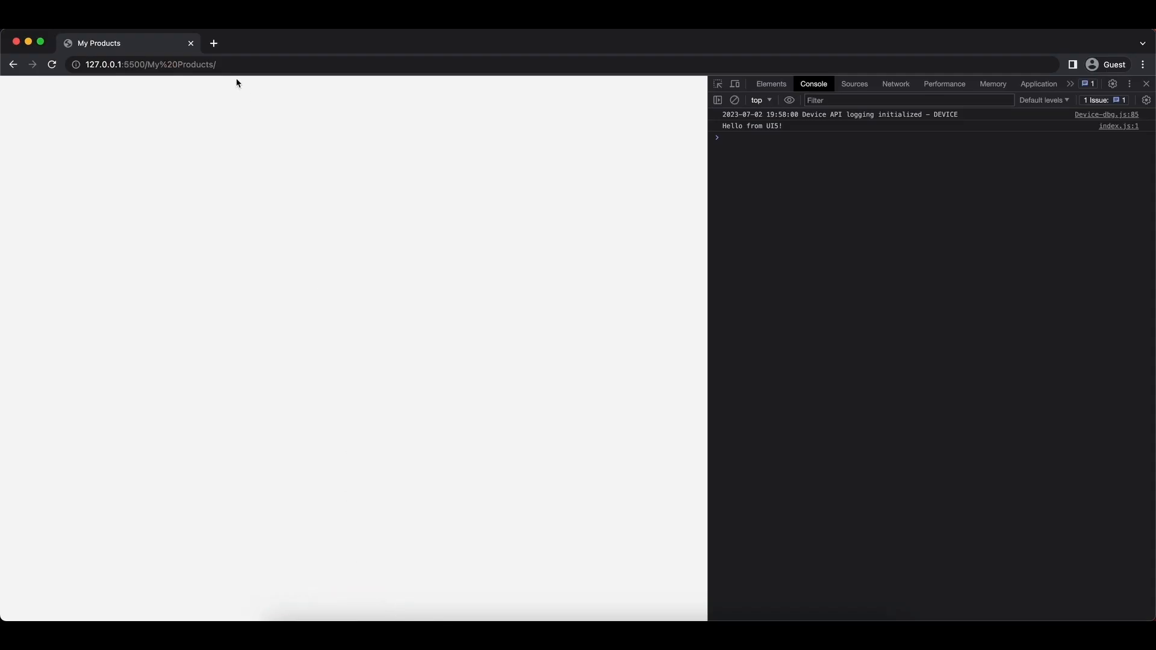
Step: Google 'sapui5' in a new Chrome tab and open the SAPUI5 SDK: Demo Kit result
left_click(213, 43)
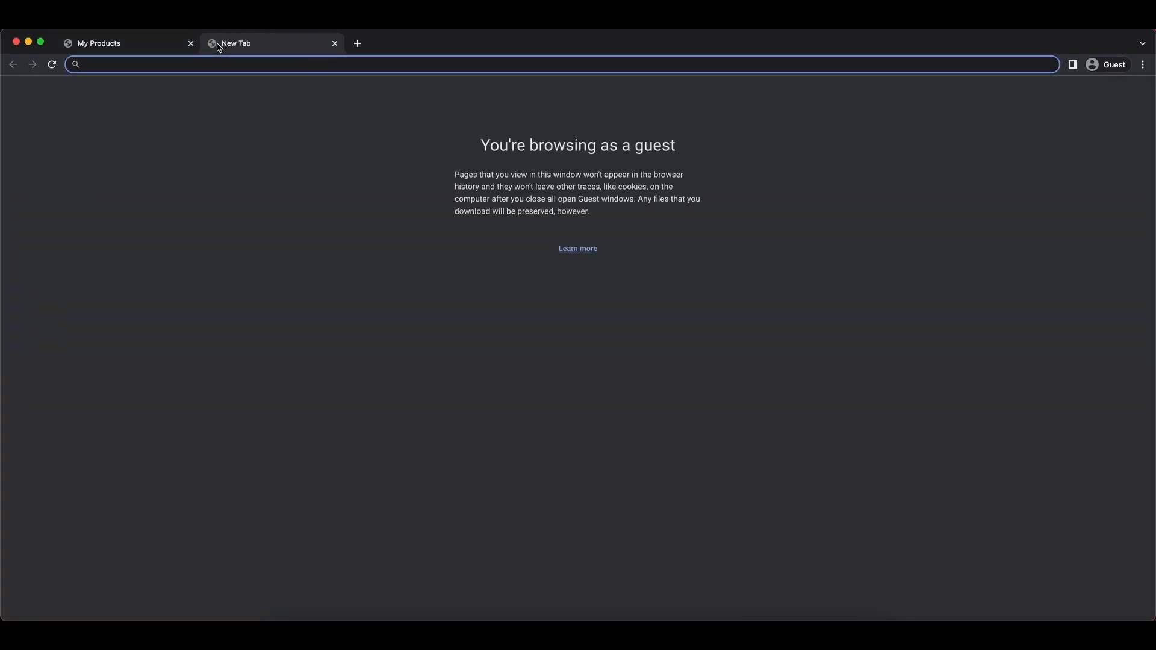
type("sapui5&oq=sapui5&aqs=chrome..69i57.1528j0j1&sourceid=chrome&ie=UTF-8")
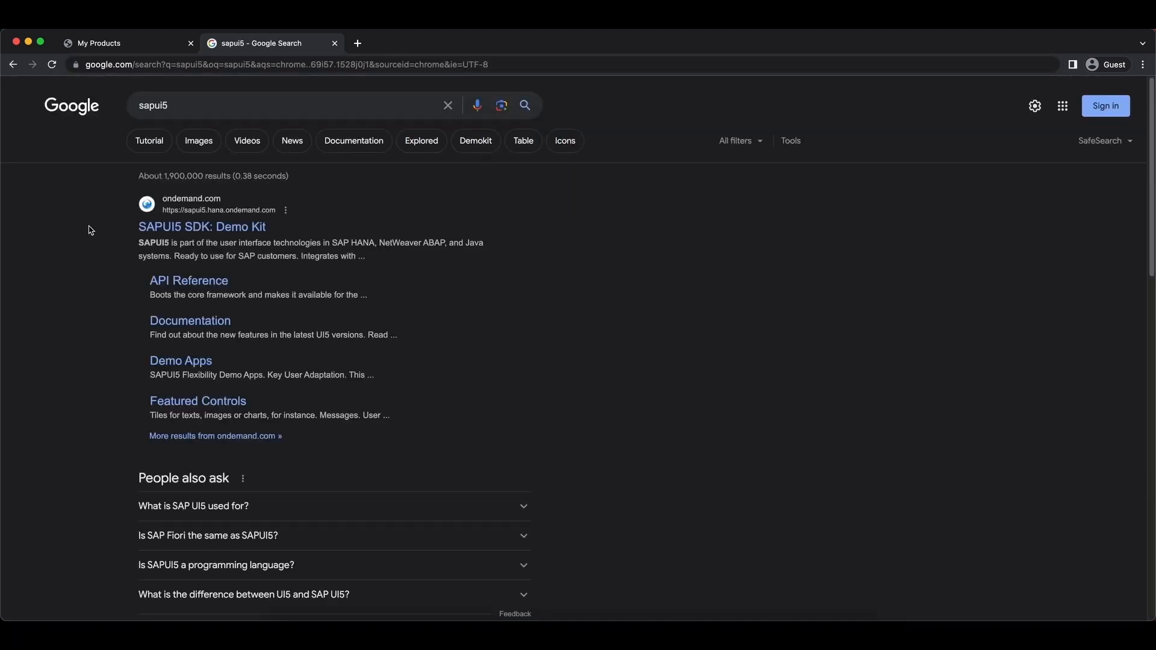
mouse_move(201, 226)
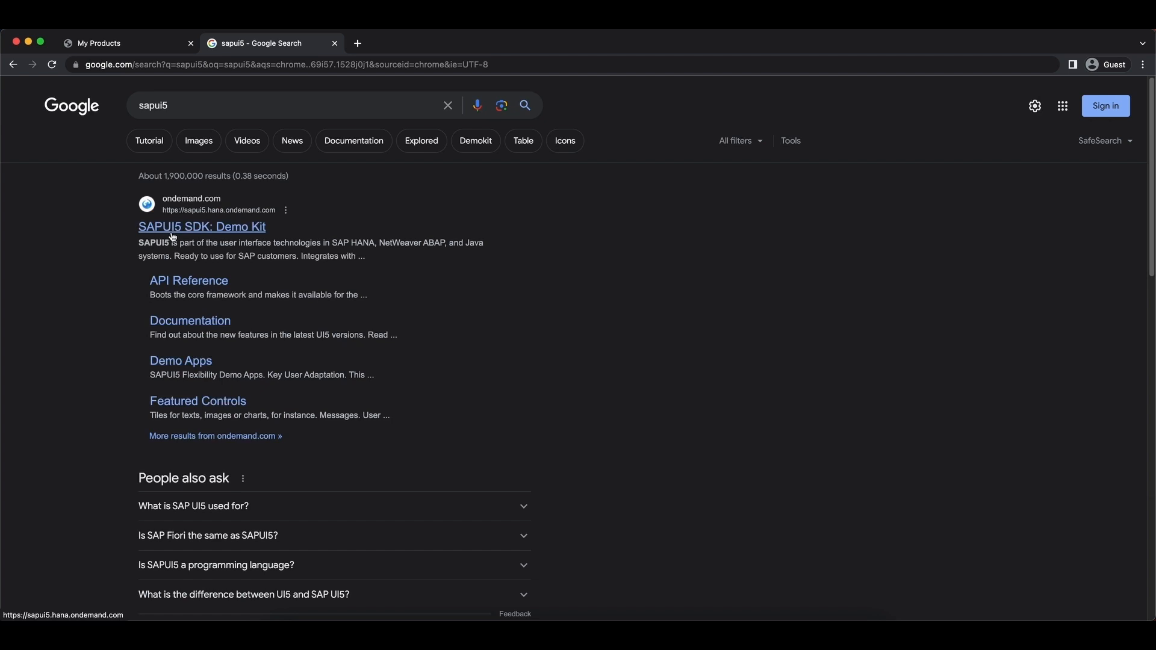
left_click(201, 227)
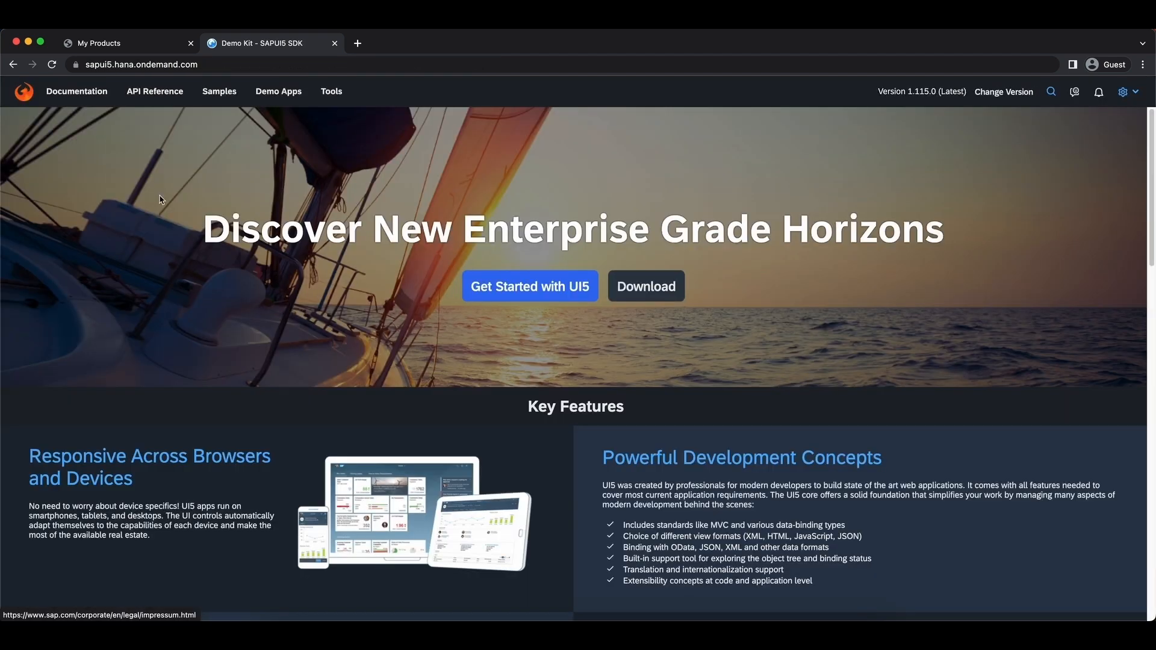
mouse_move(155, 91)
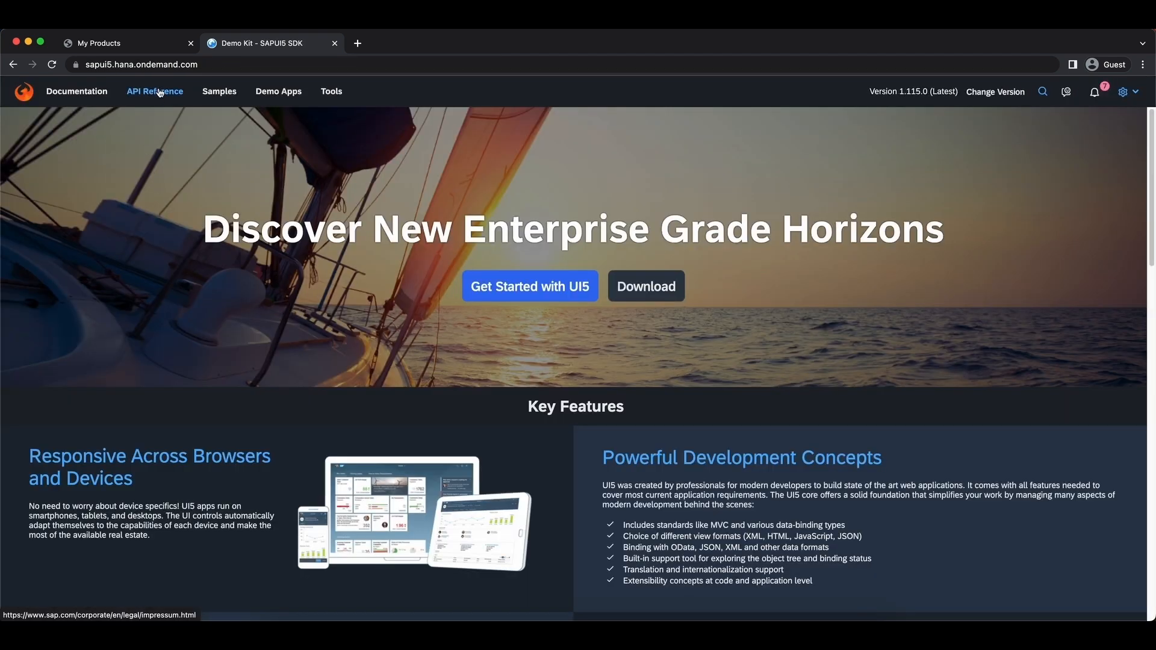
Step: Filter the API Reference for 'sap.m' and open the Button class documentation
left_click(154, 91)
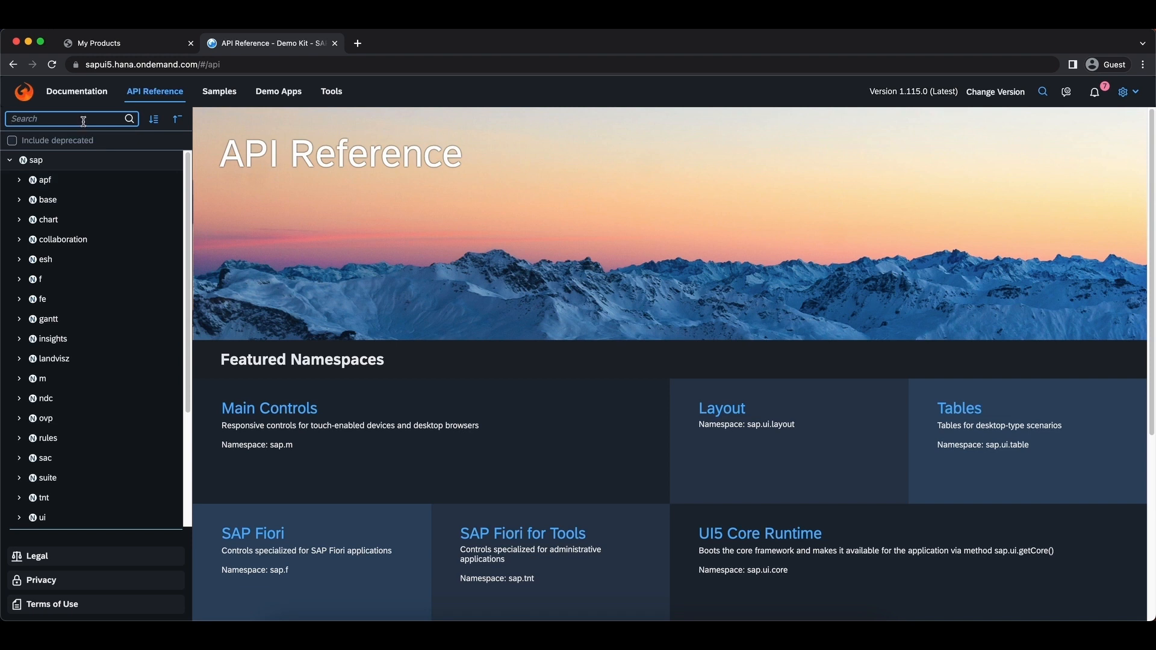
type("sap.m")
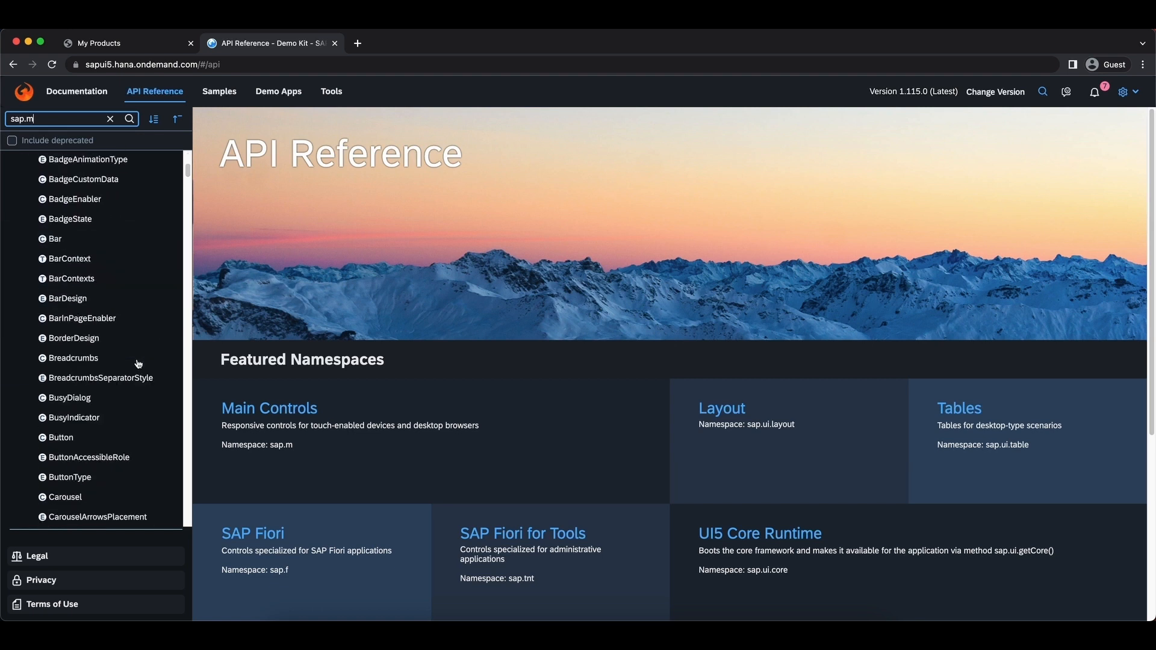
scroll("down", 3)
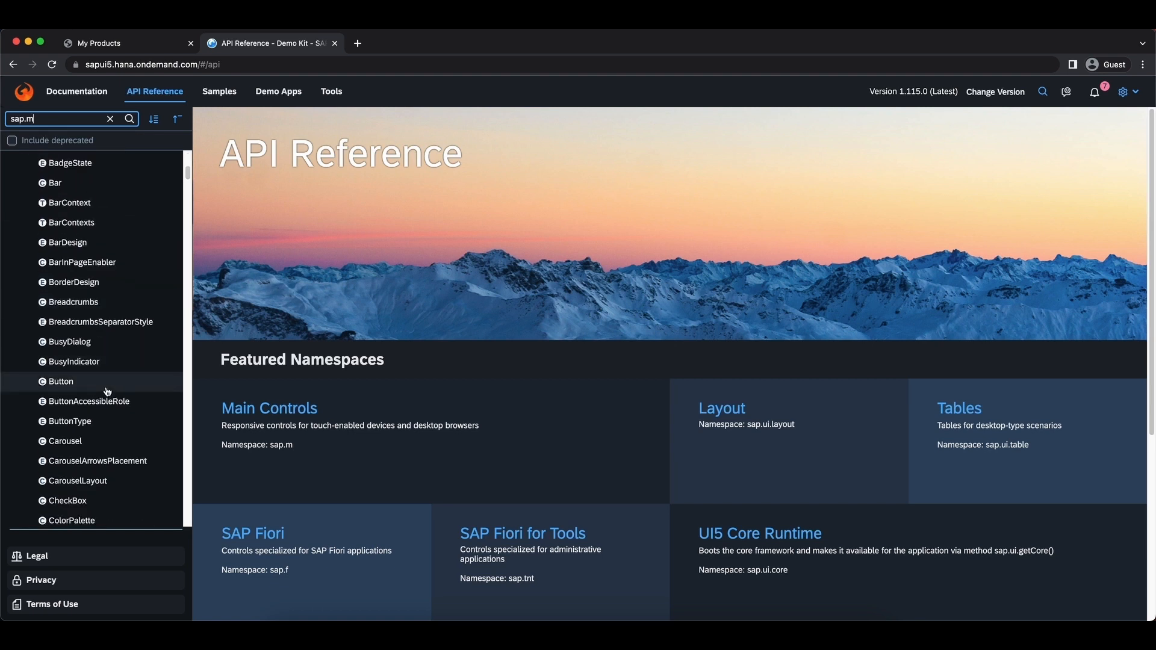
left_click(60, 381)
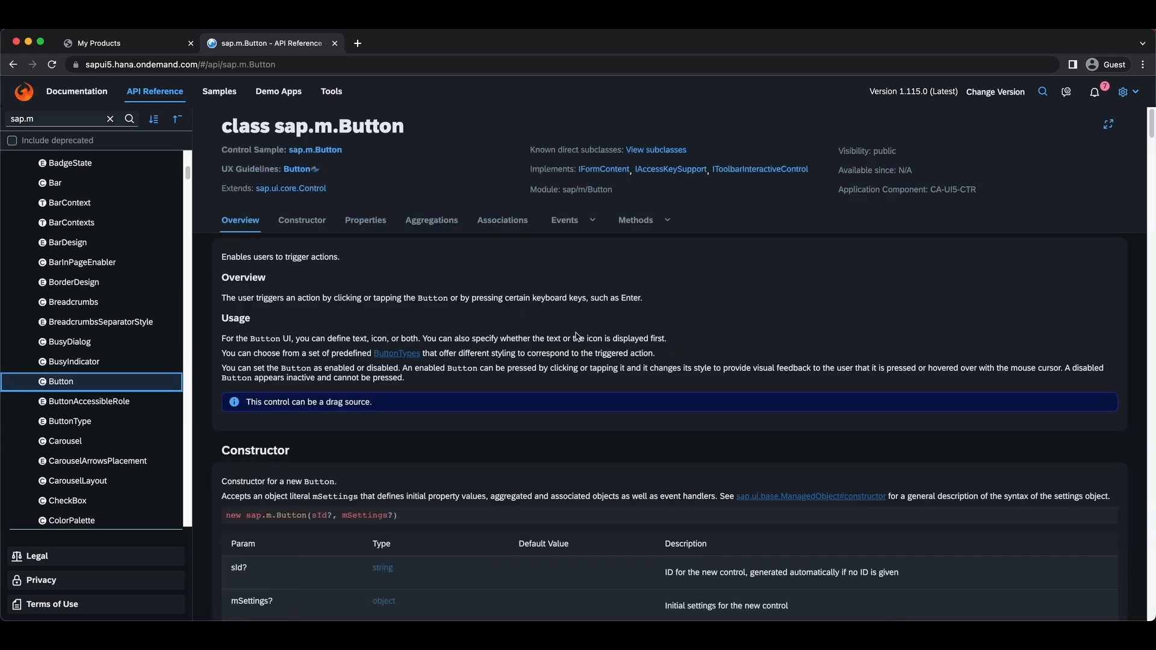
mouse_move(678, 312)
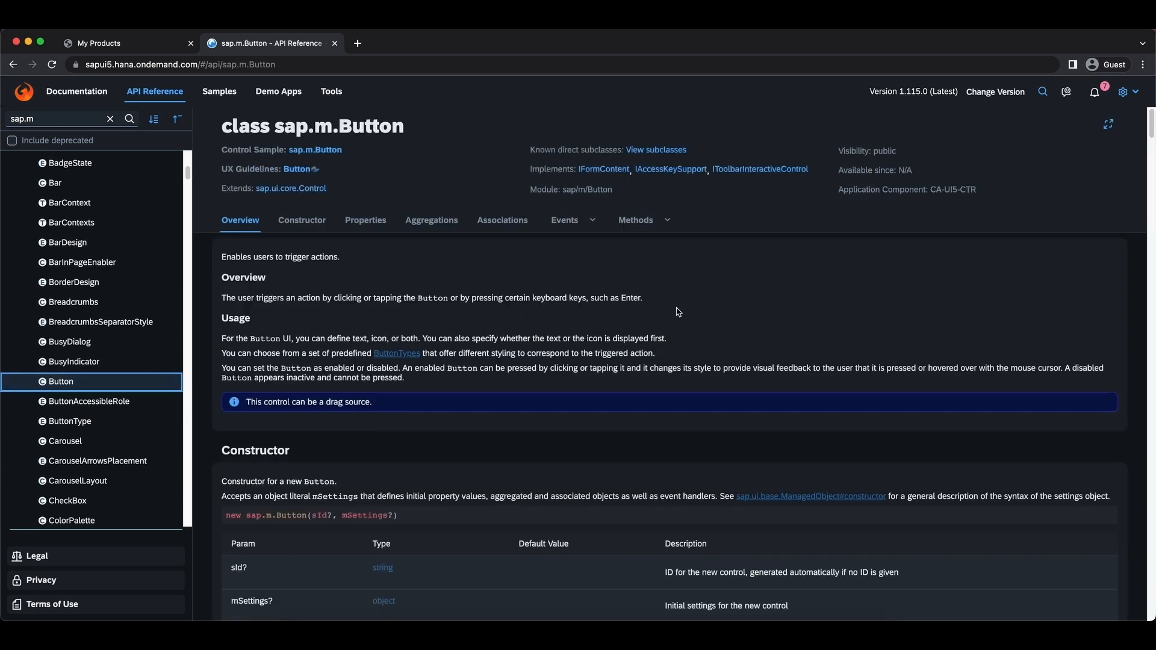
scroll("down", 3)
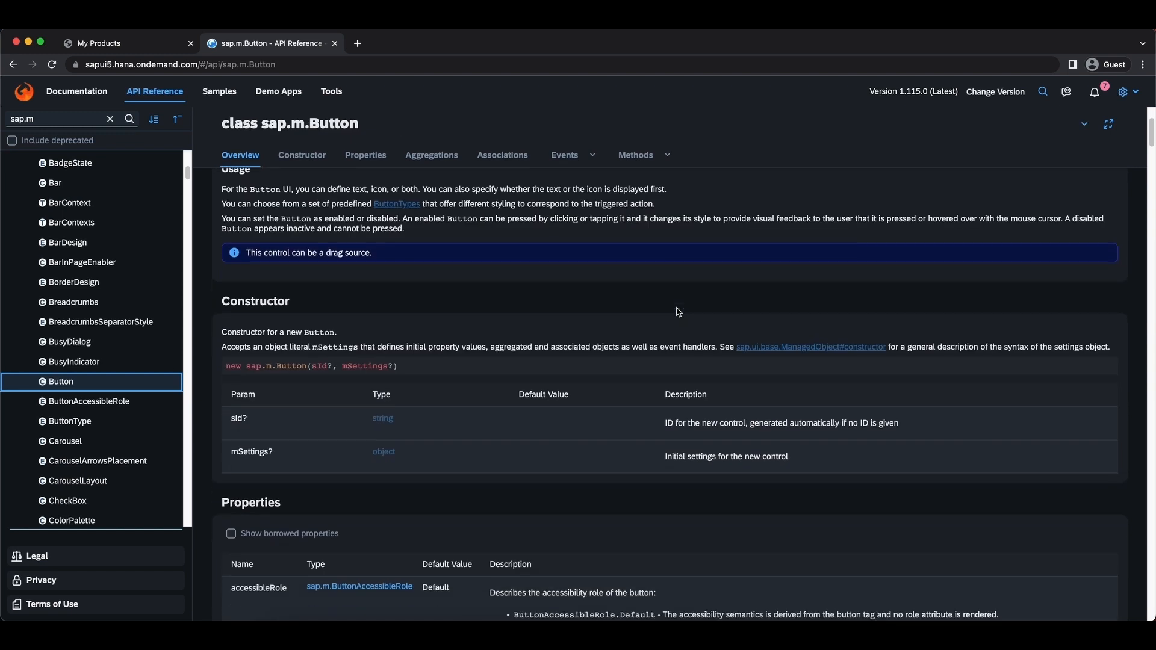
scroll("down", 3)
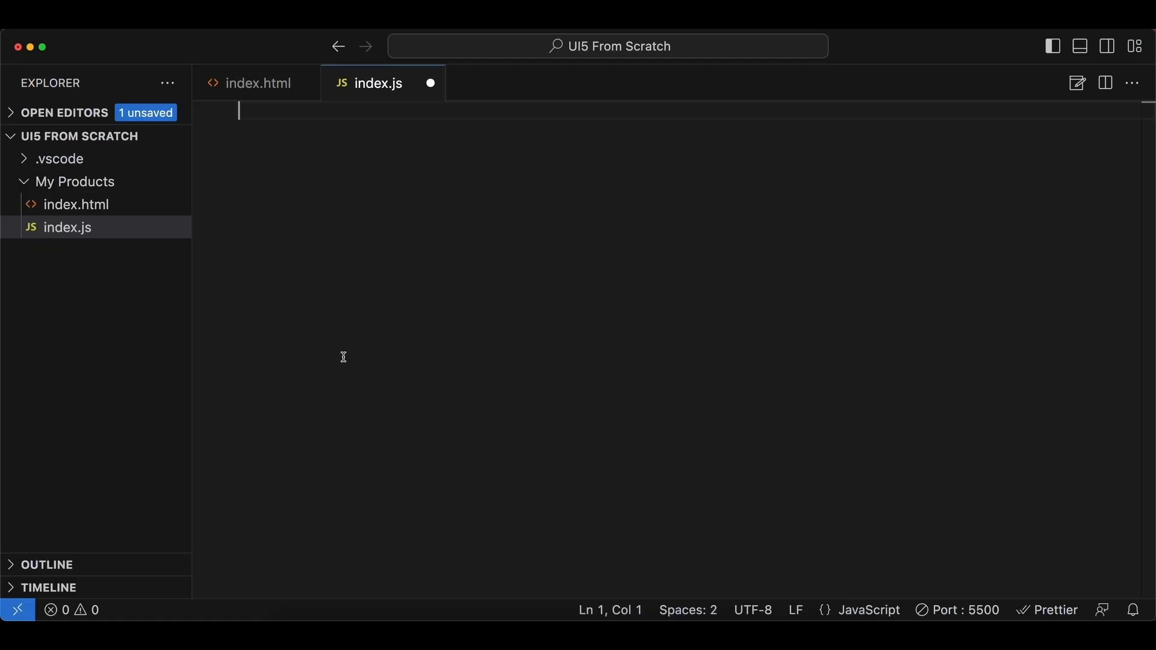
Step: Type new sap.m.Button({ in index.js, checking the documented constructor signature
type("new sap.m.")
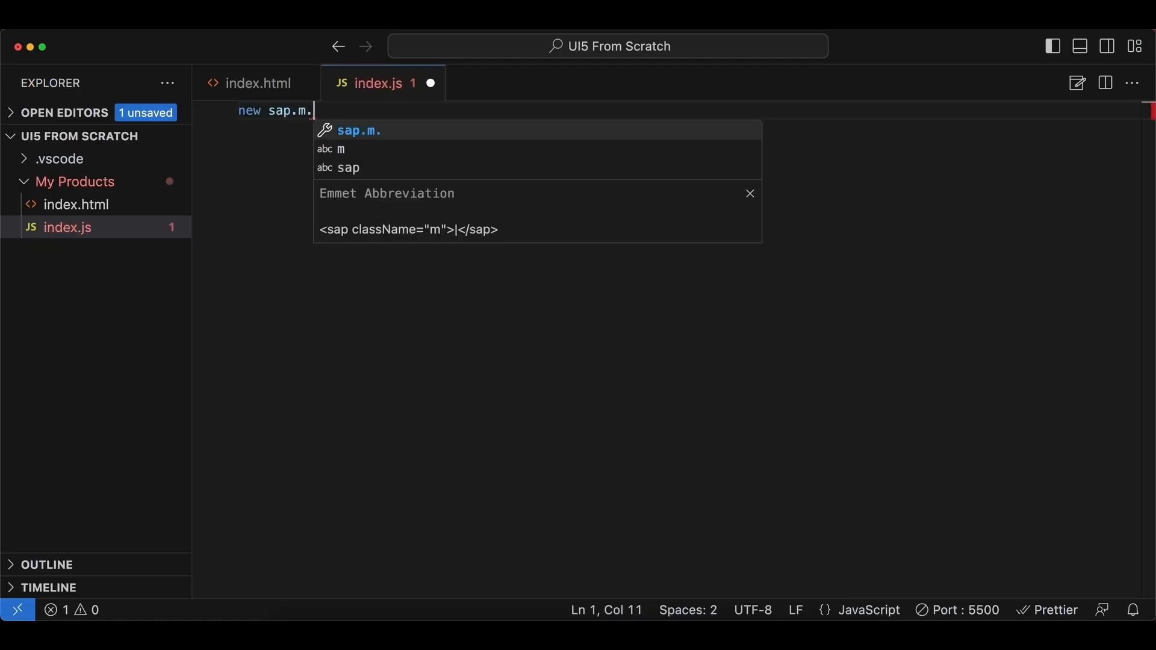
type("Button()")
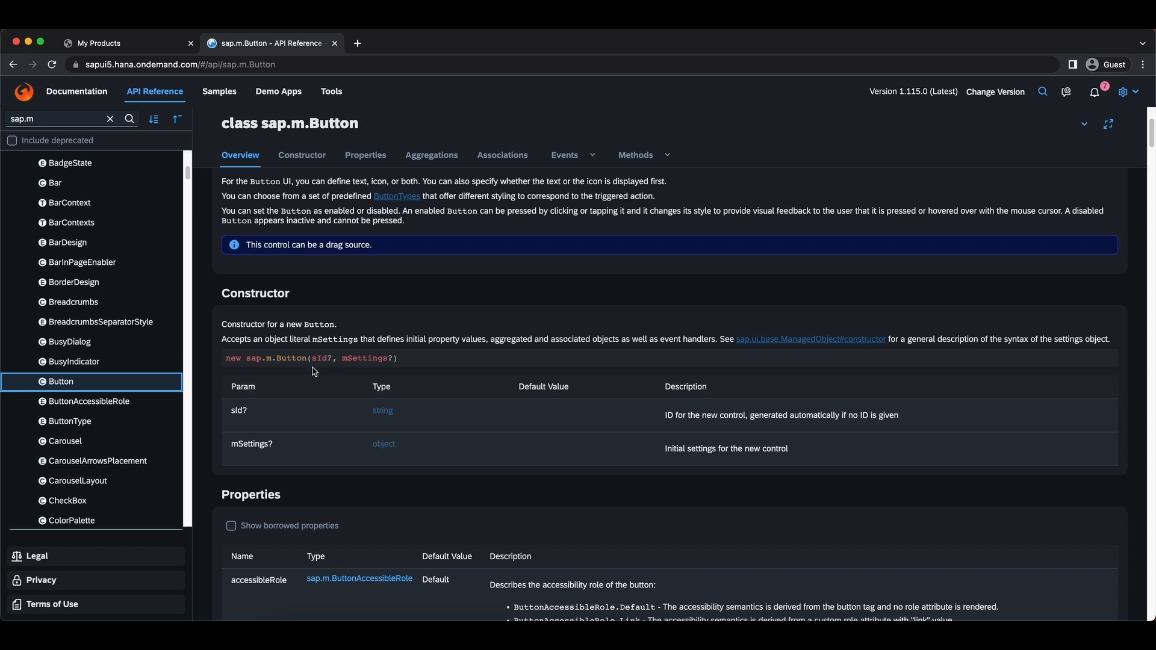
double_click(322, 359)
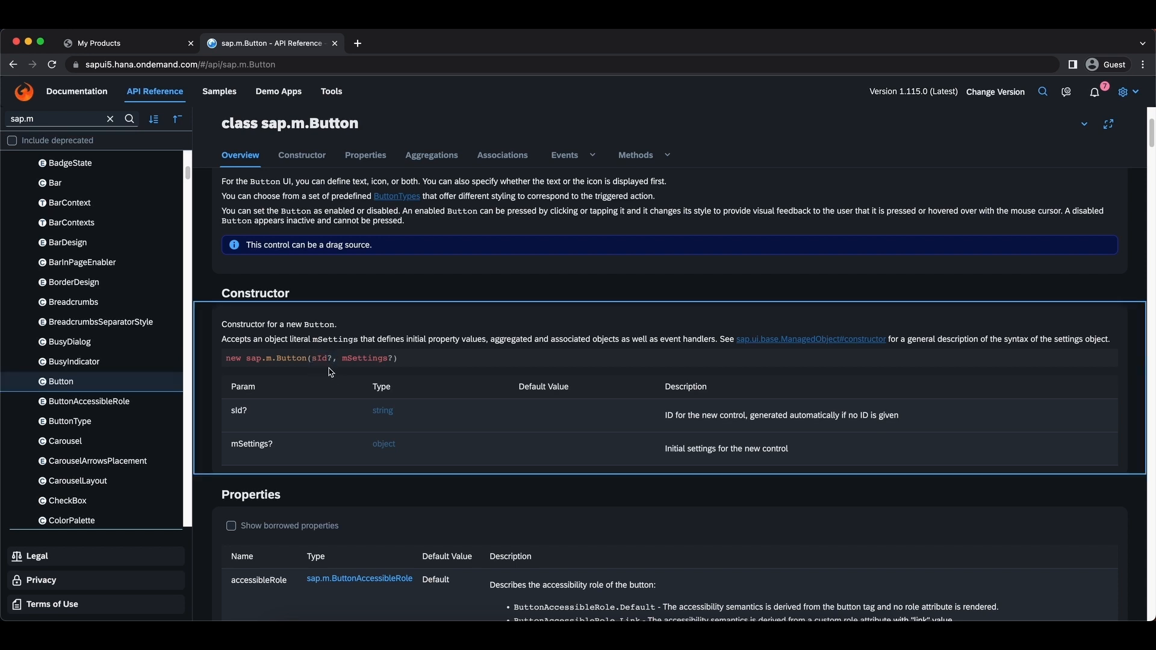
mouse_move(324, 368)
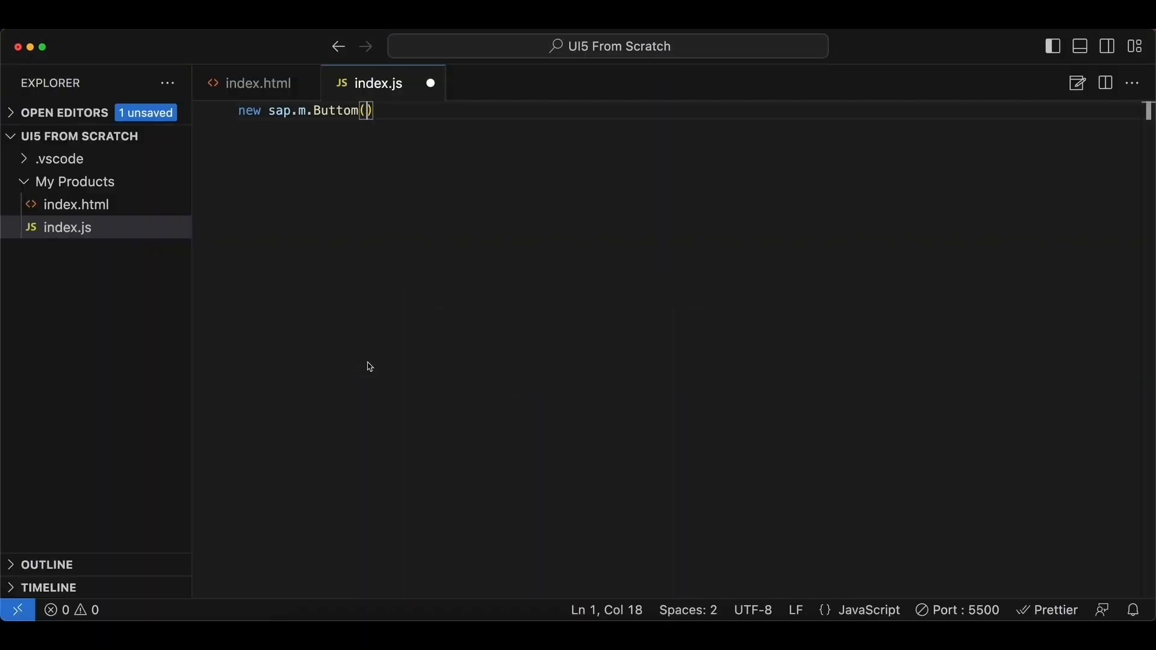
mouse_move(387, 340)
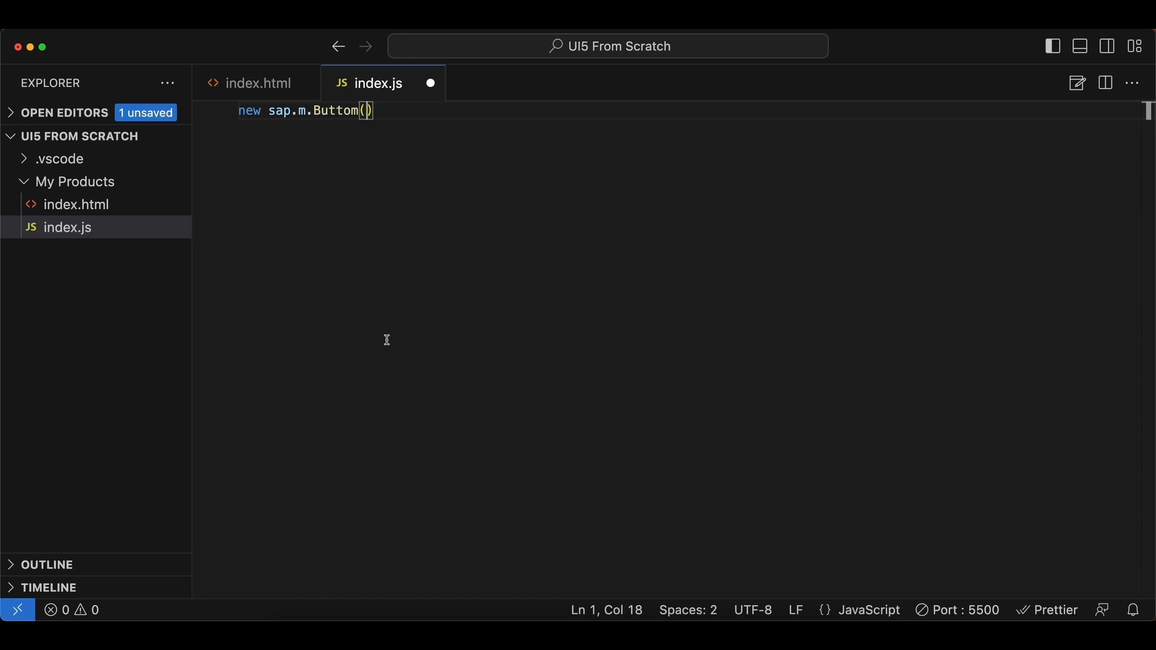
type("{")
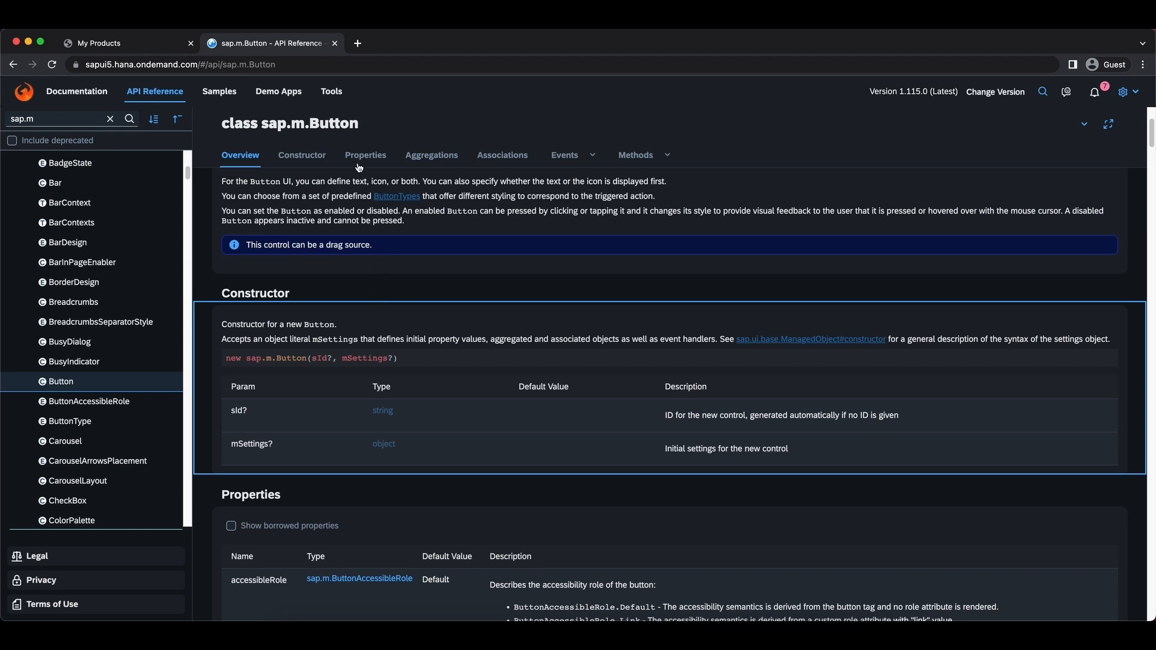
Step: Scroll through sap.m.Button's Properties section down to the text property
left_click(365, 154)
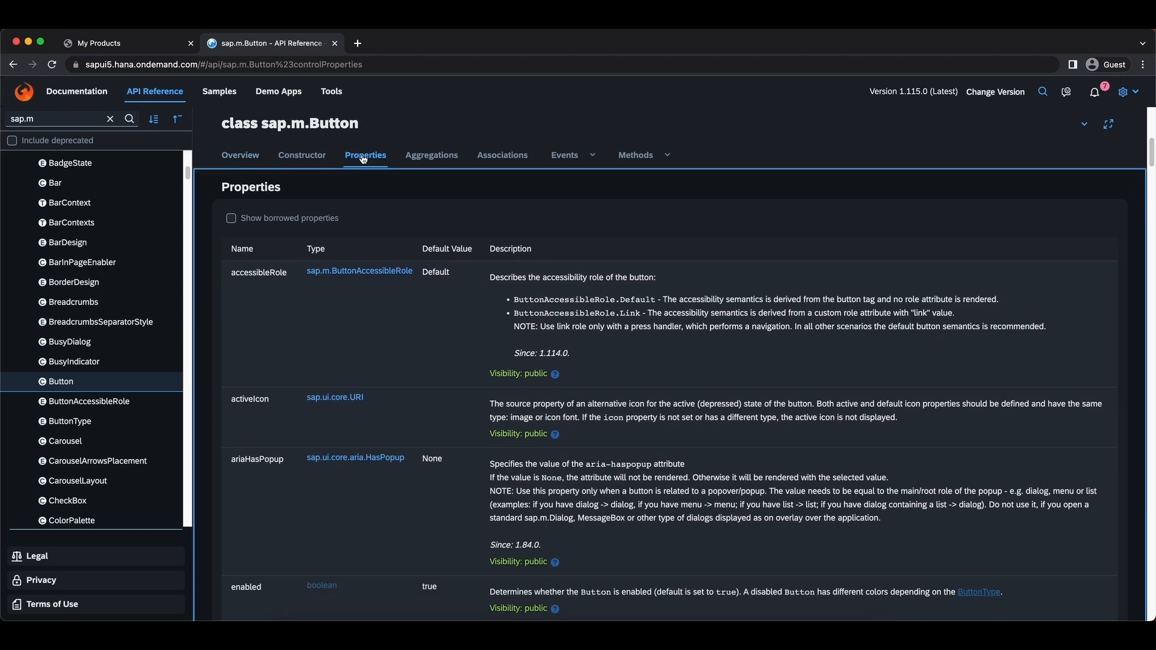
scroll("down", 3)
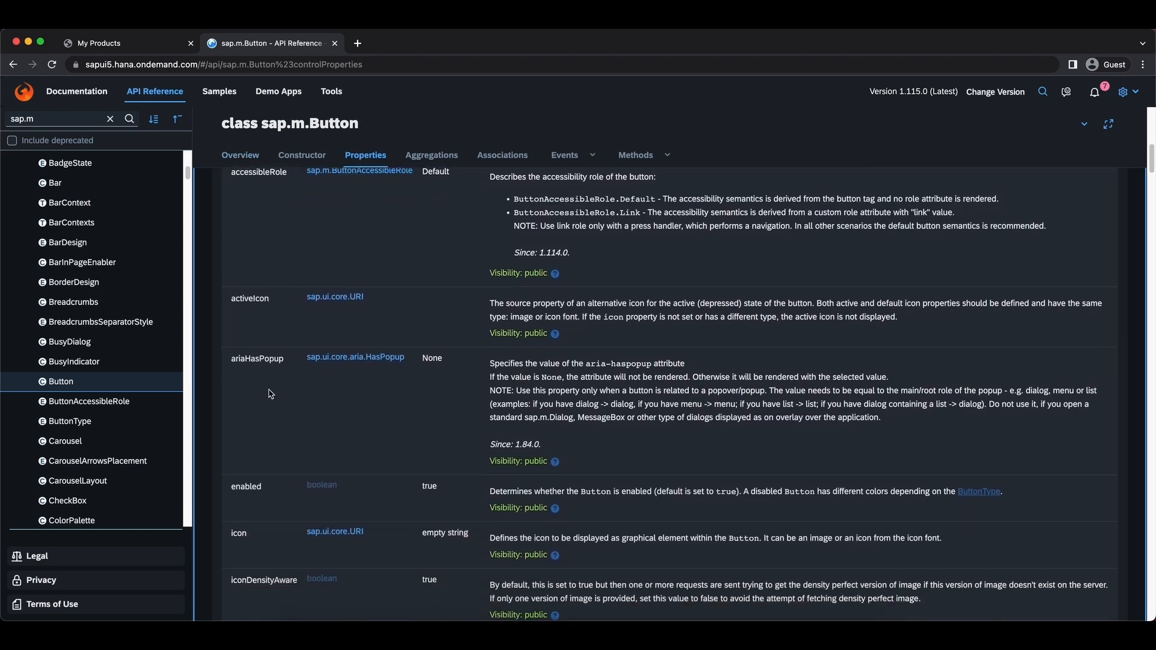
scroll("down", 3)
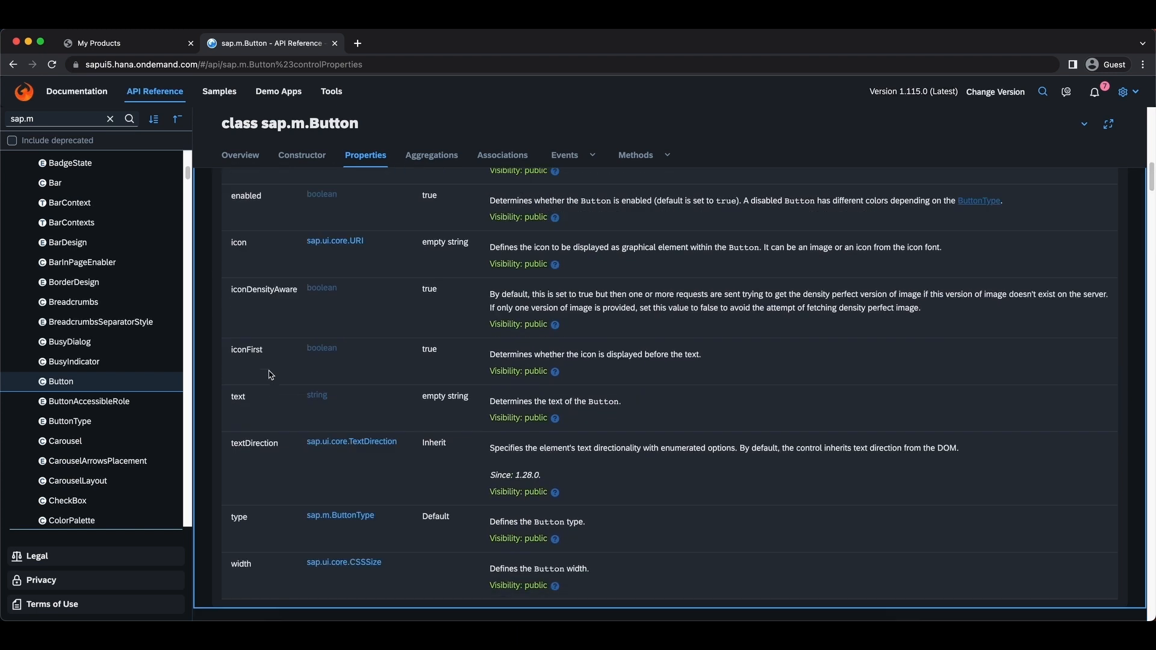
scroll("down", 3)
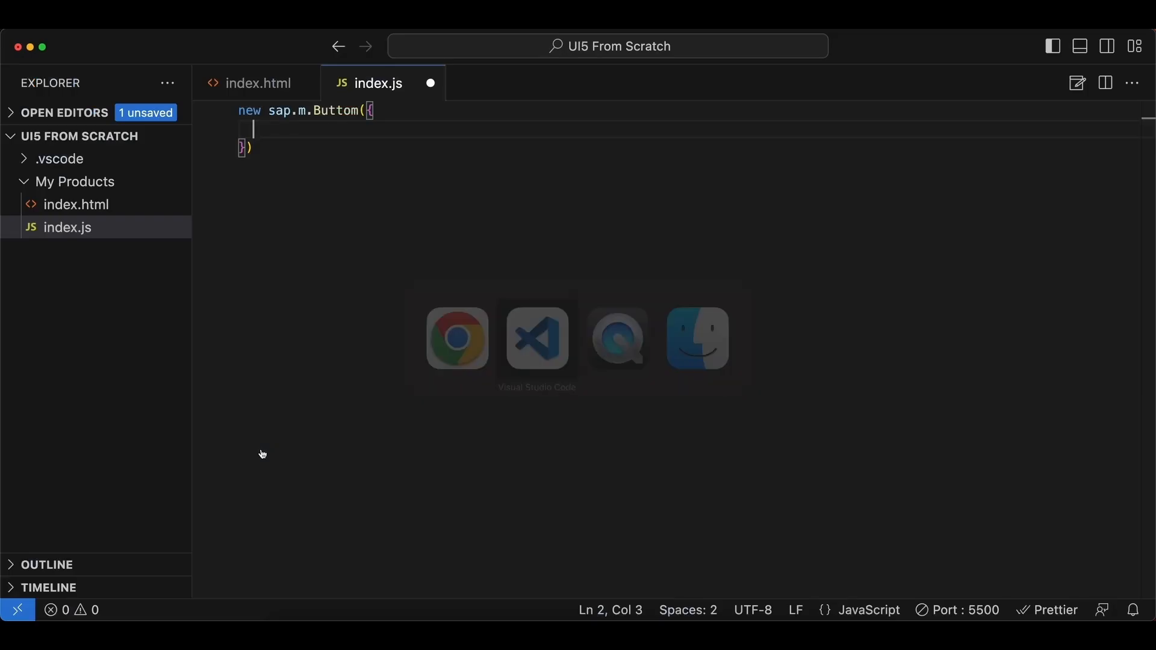
Step: Add the setting text: 'Create new product' to the button's settings object
type("text")
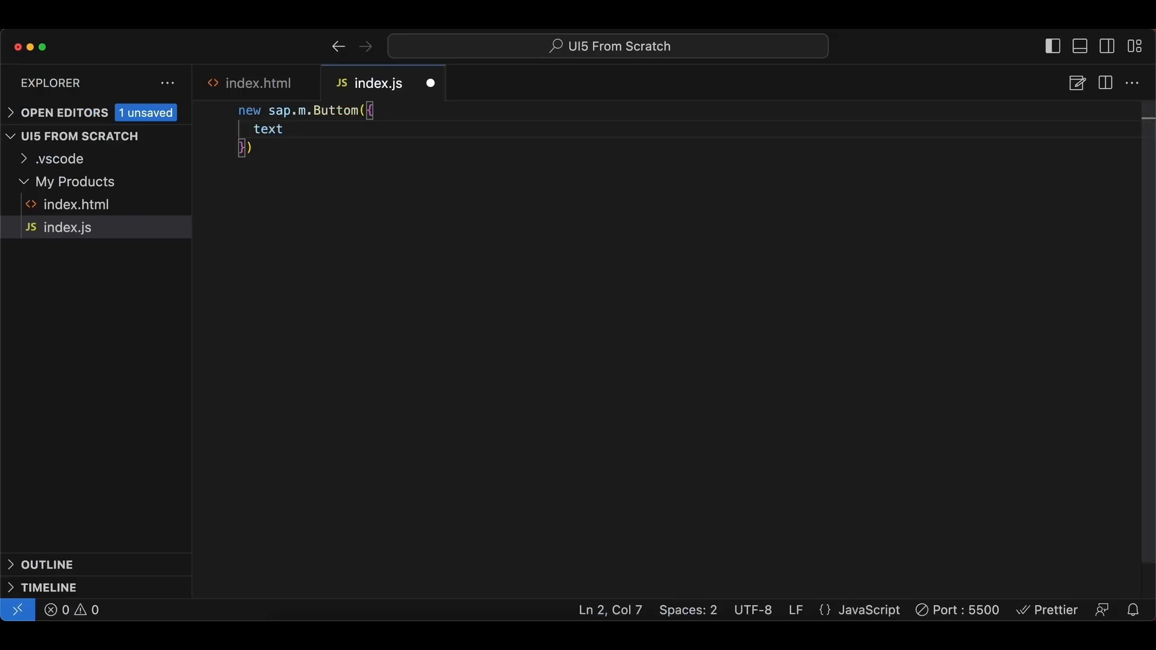
type(": 'Crea")
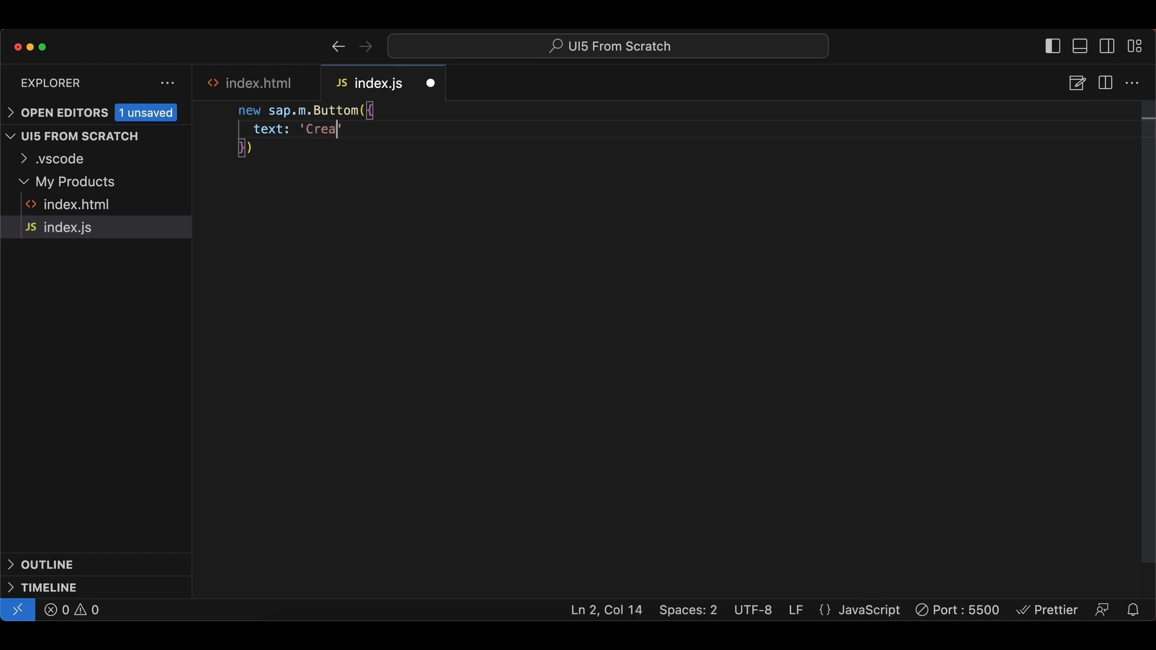
type("te new produc")
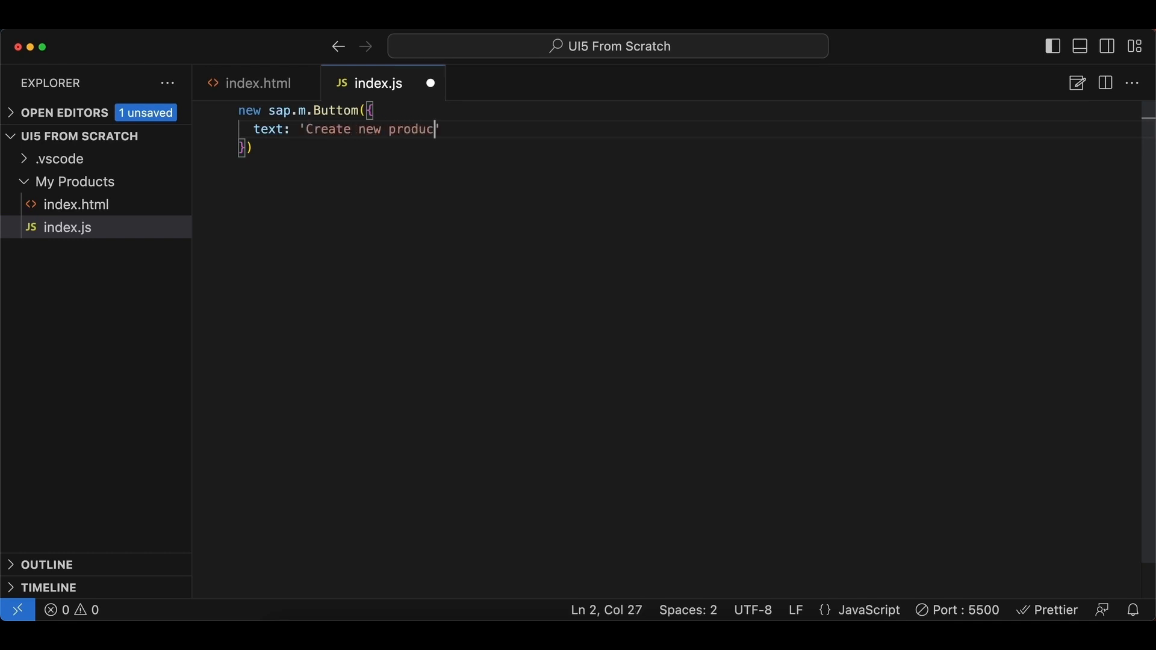
type("t")
left_click(688, 111)
type("n")
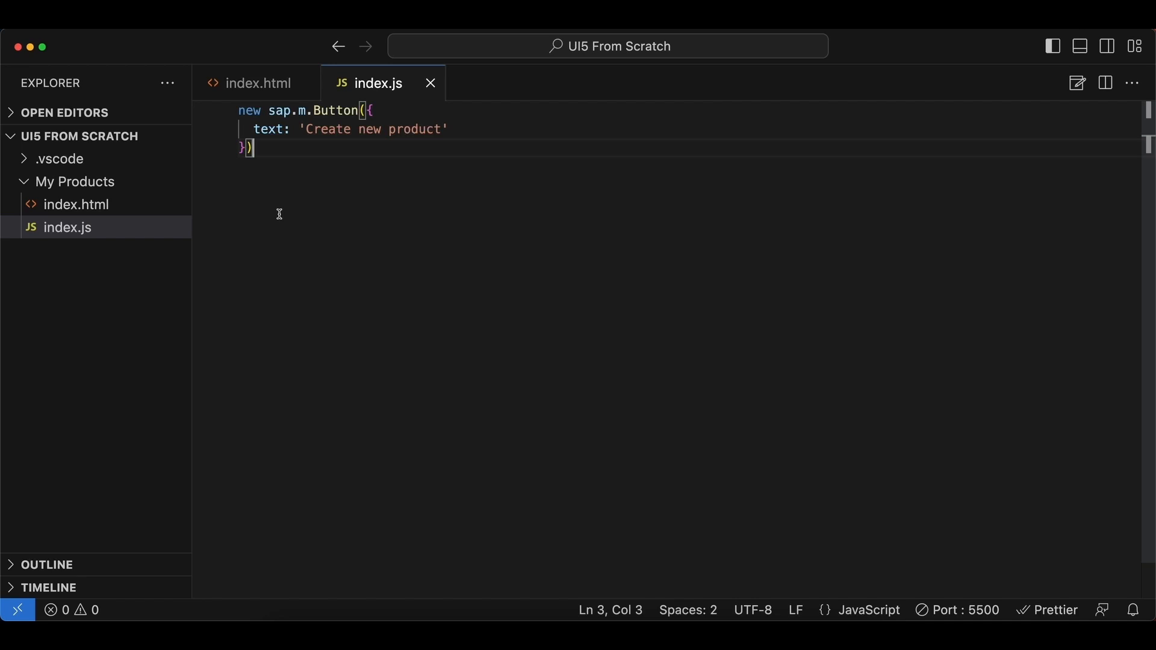
Step: Append .placeAt('content'), confirming the body id 'content' in index.html
type(".place")
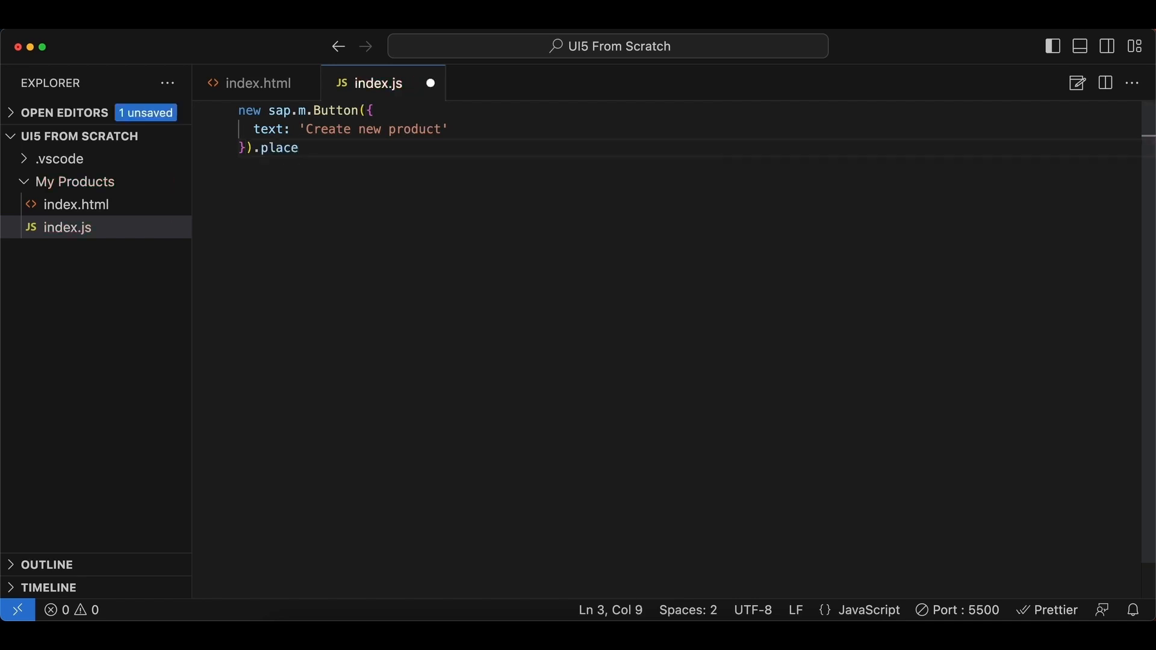
type("At()")
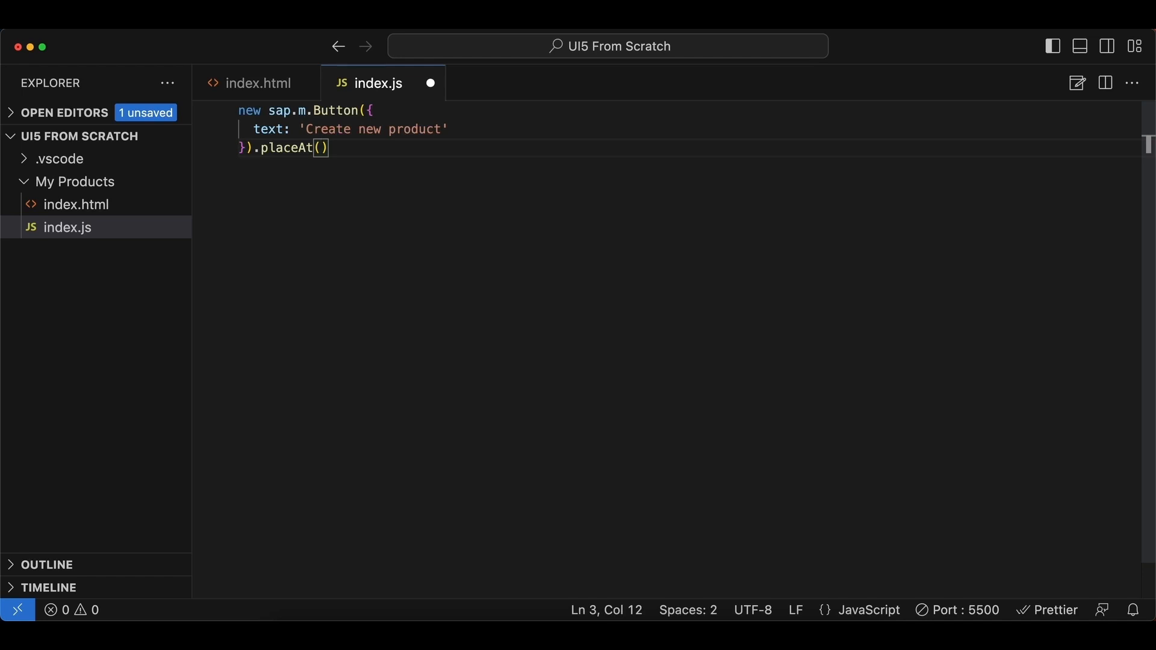
type("''")
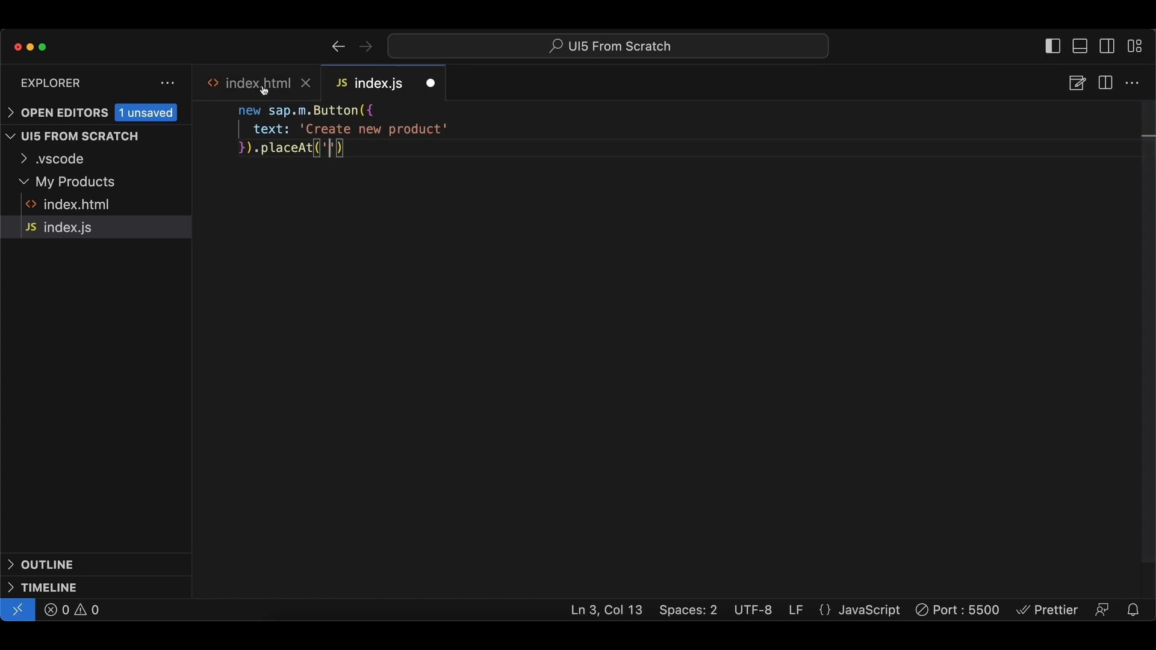
left_click(257, 82)
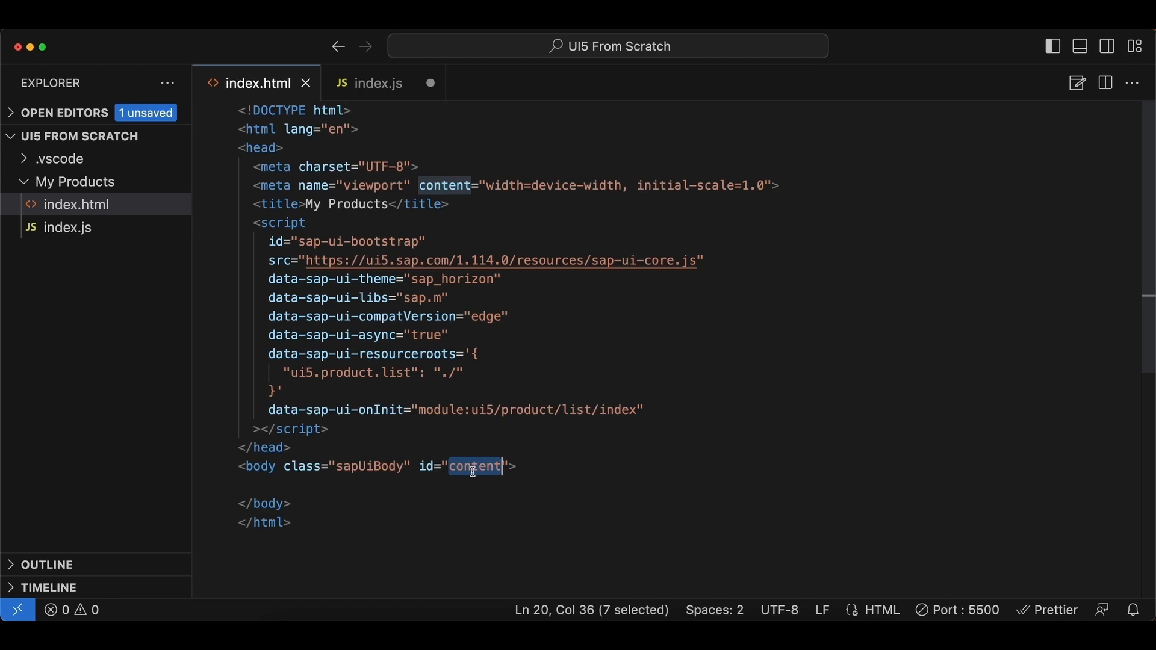
left_click(377, 82)
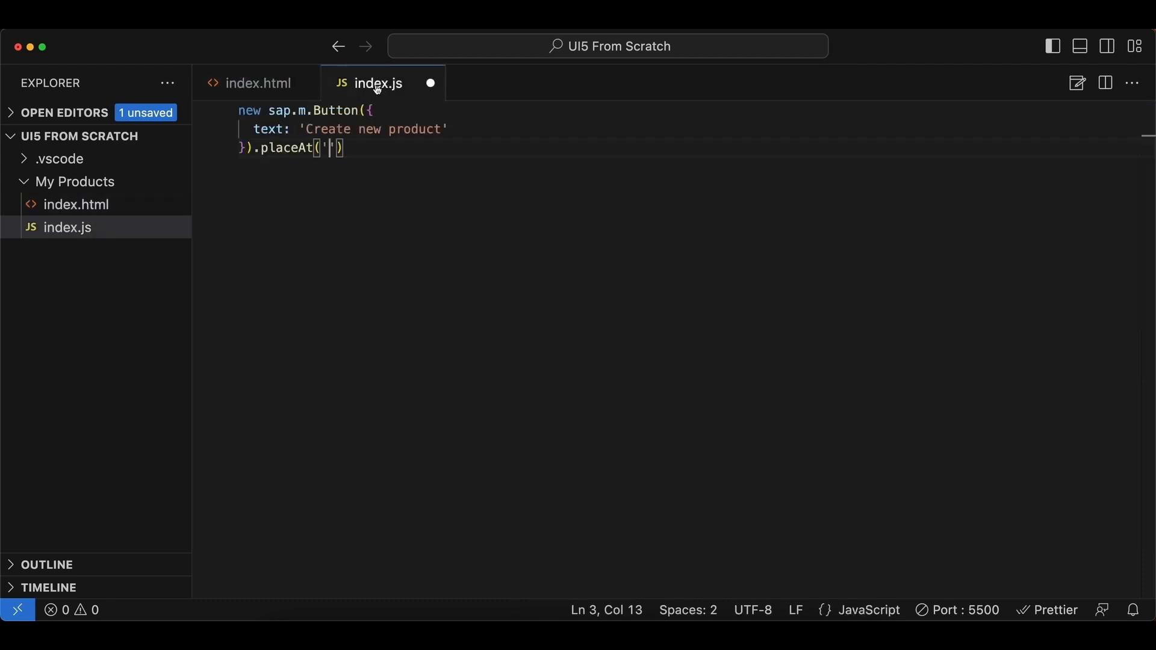
type("content")
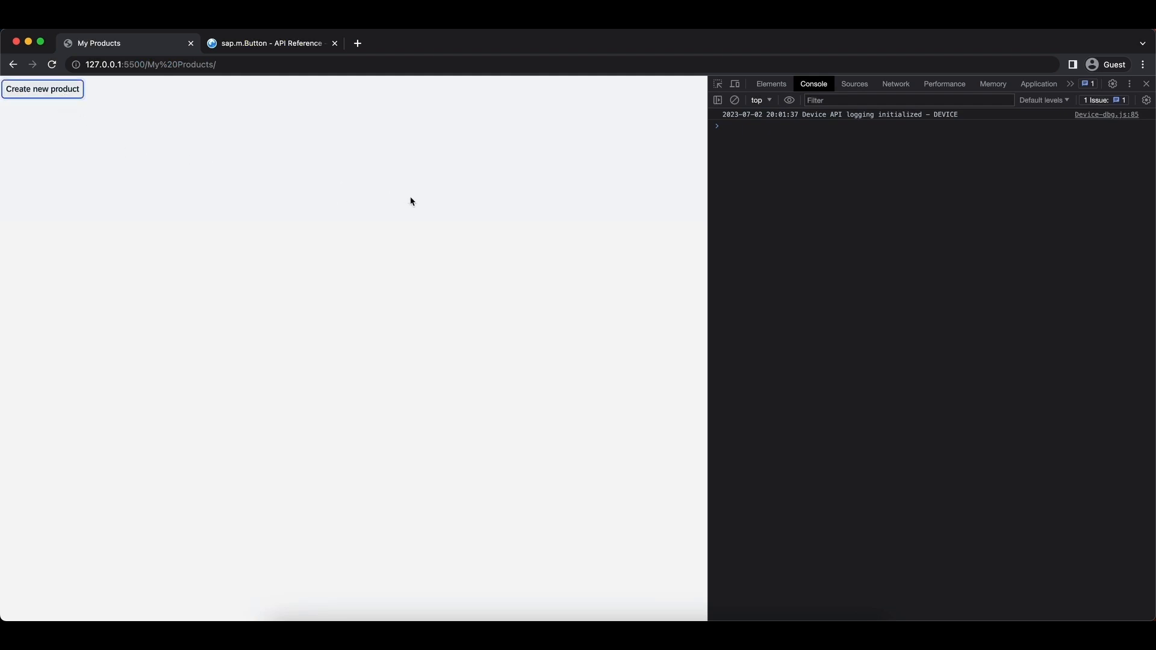
Step: Show sap.m.Button's Events in the API Reference and select the press event
left_click(269, 43)
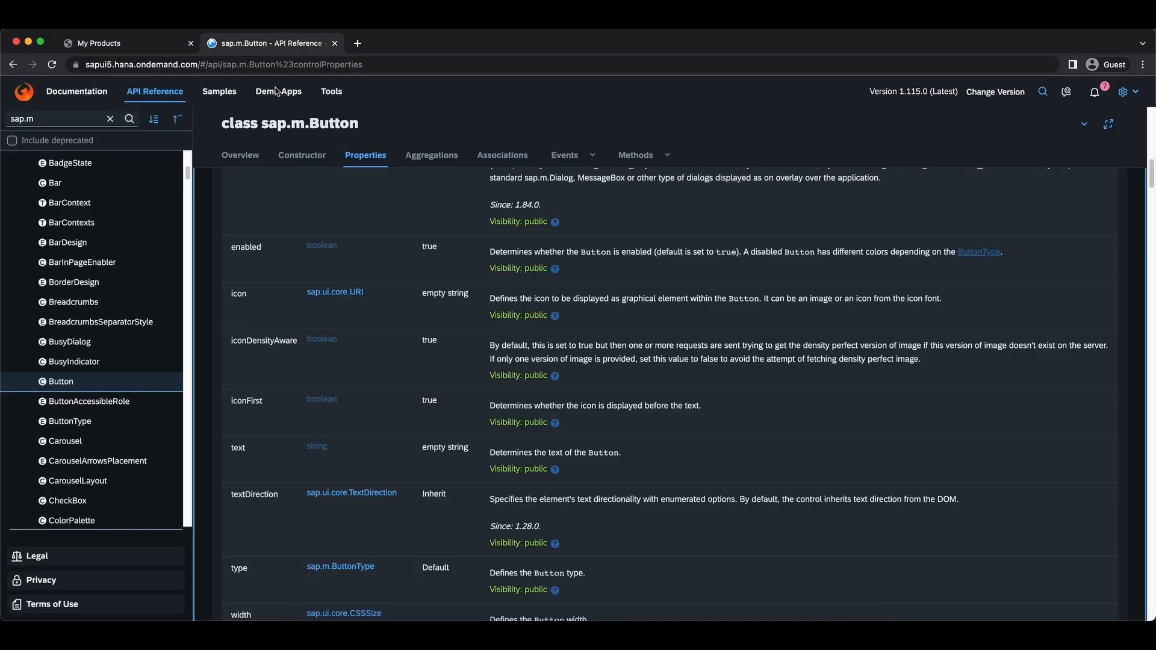
left_click(564, 155)
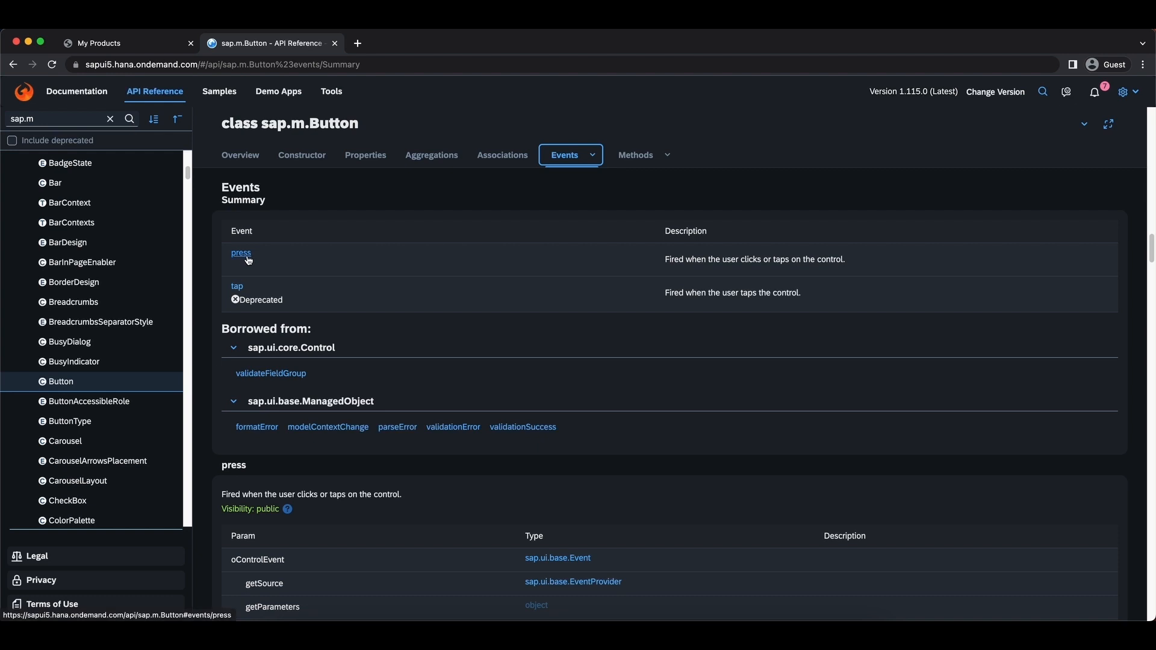
double_click(240, 253)
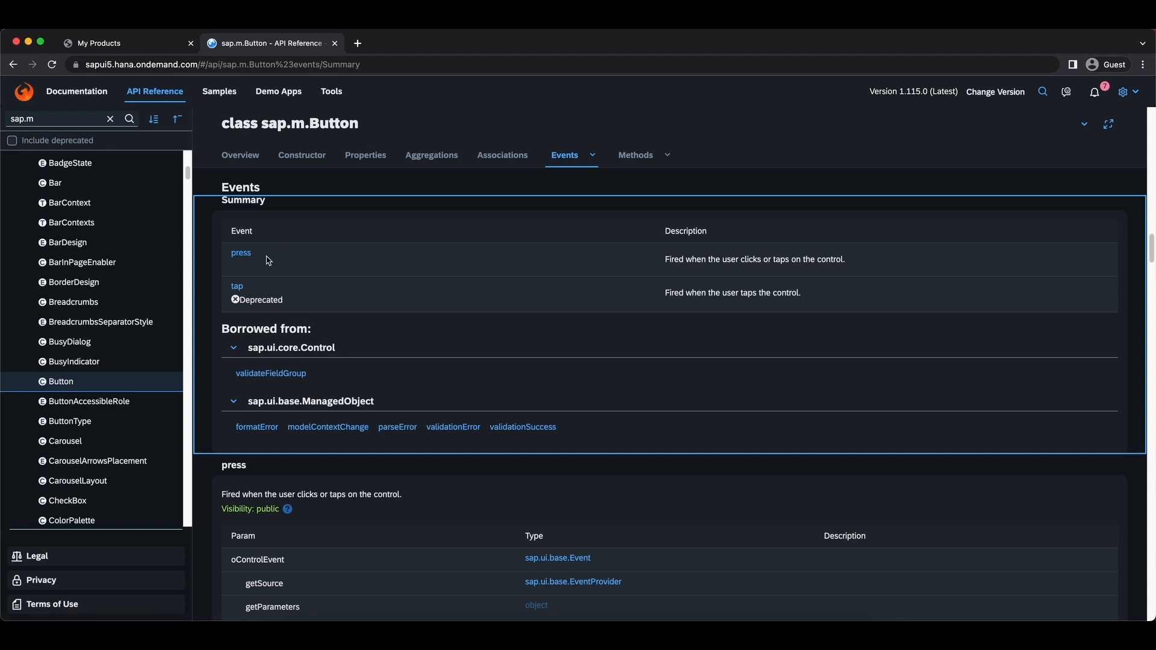
mouse_move(296, 267)
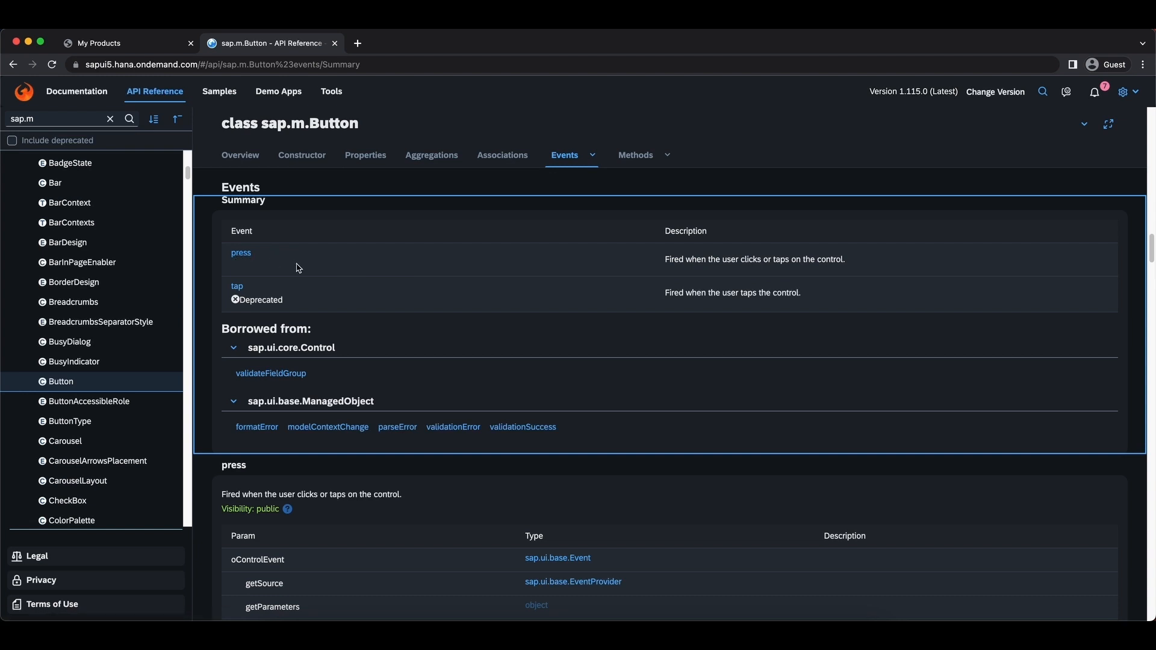
mouse_move(301, 259)
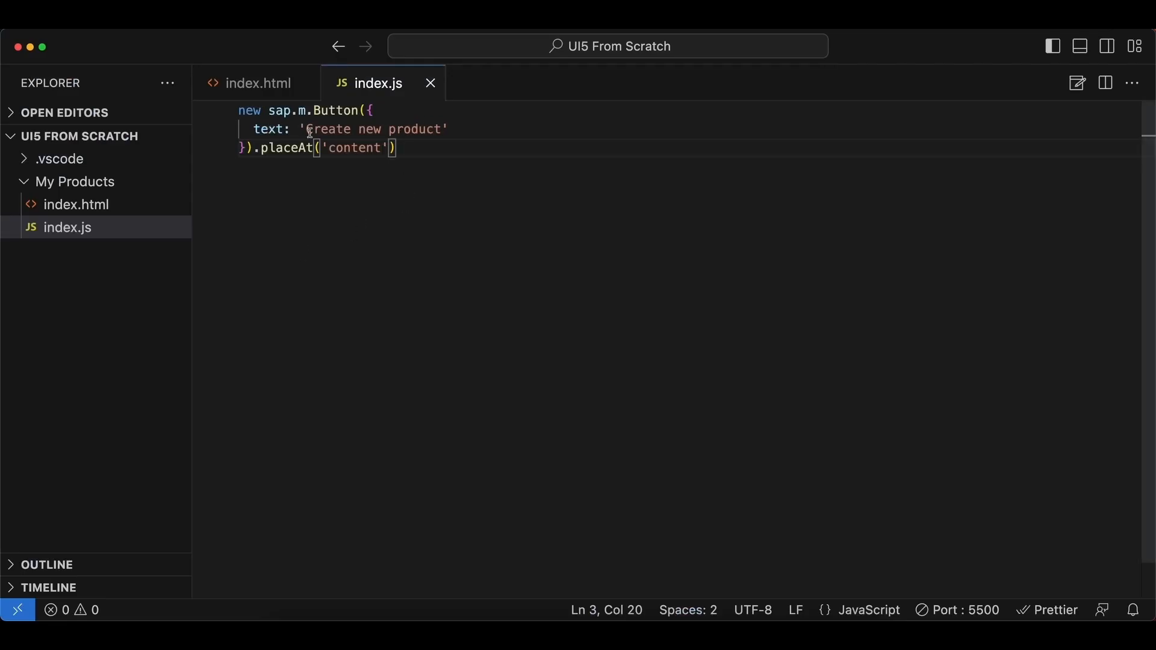
Step: Add a new property press: () => console.log('Hi!') after the text setting
type(",")
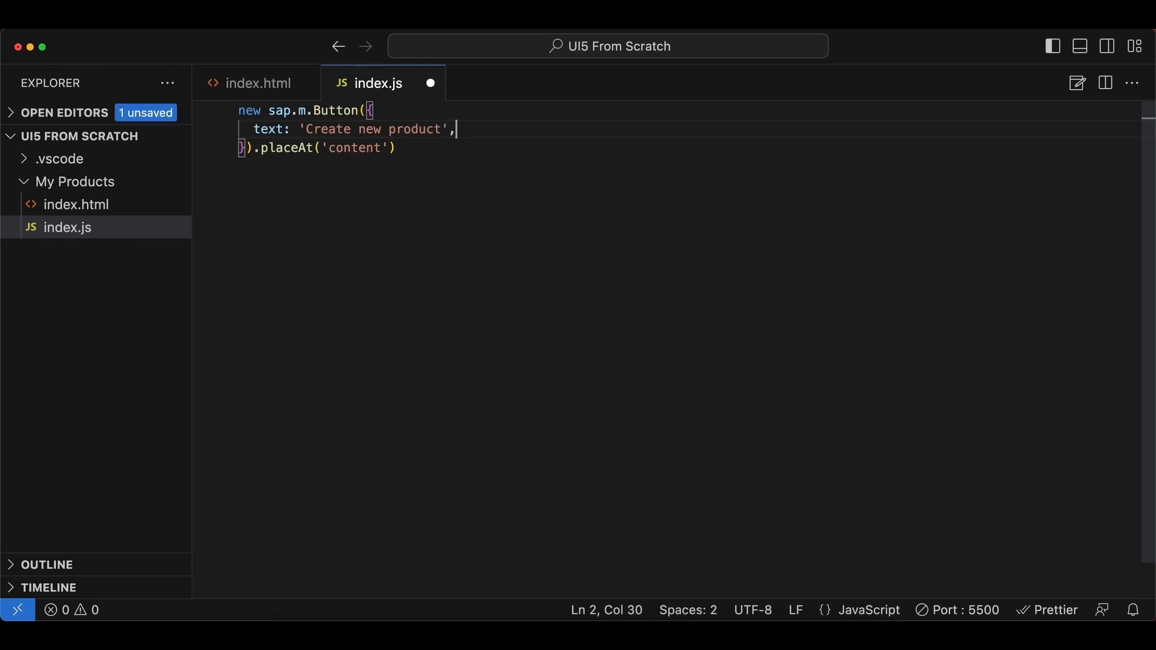
key("enter")
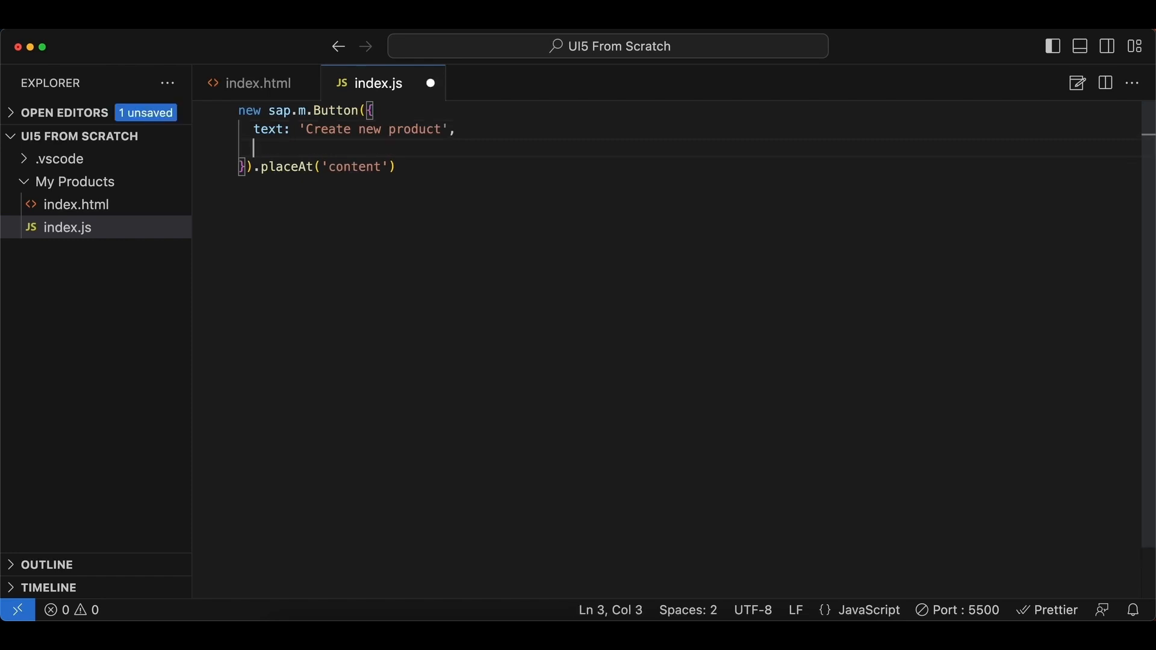
type("press:")
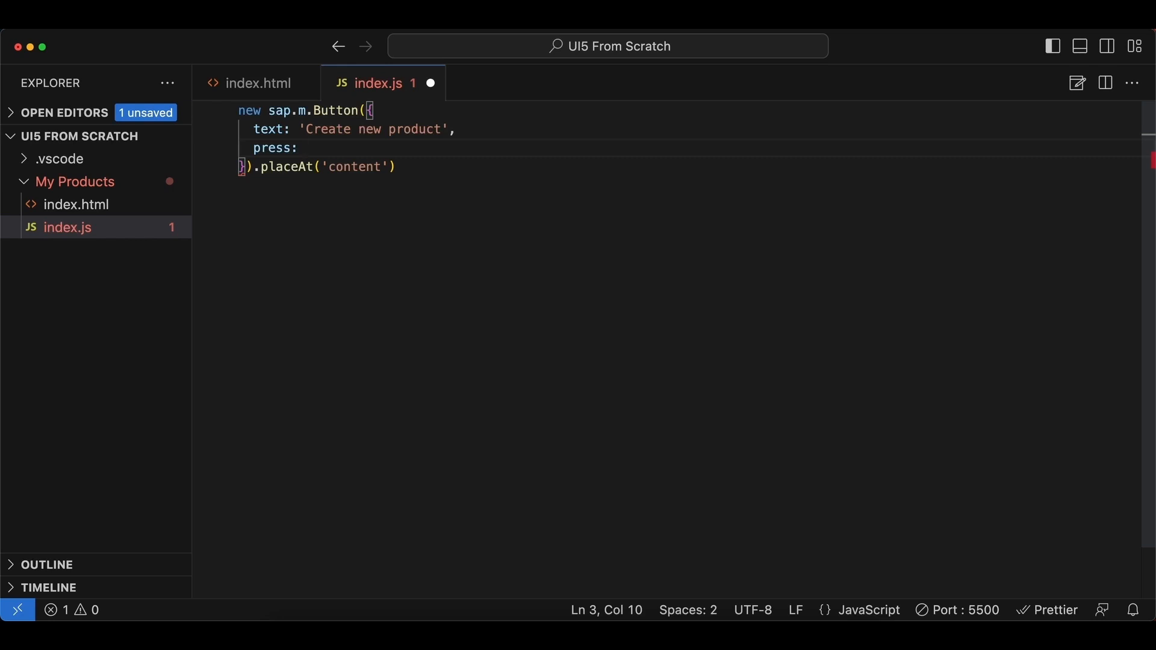
type("() =>")
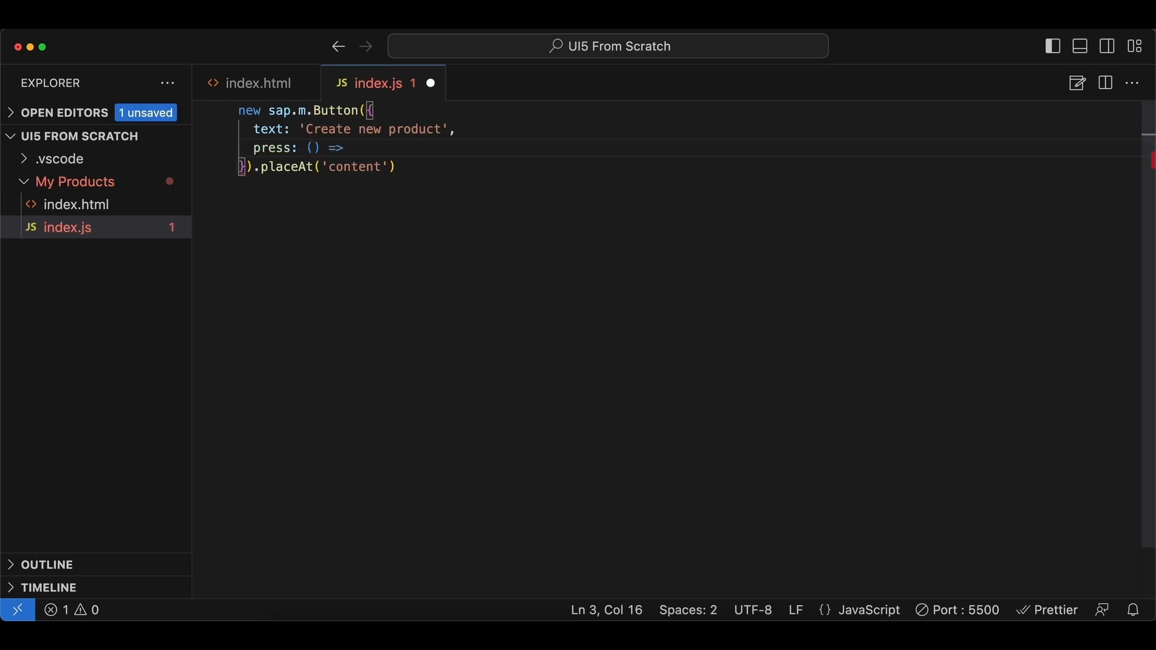
type("console.log")
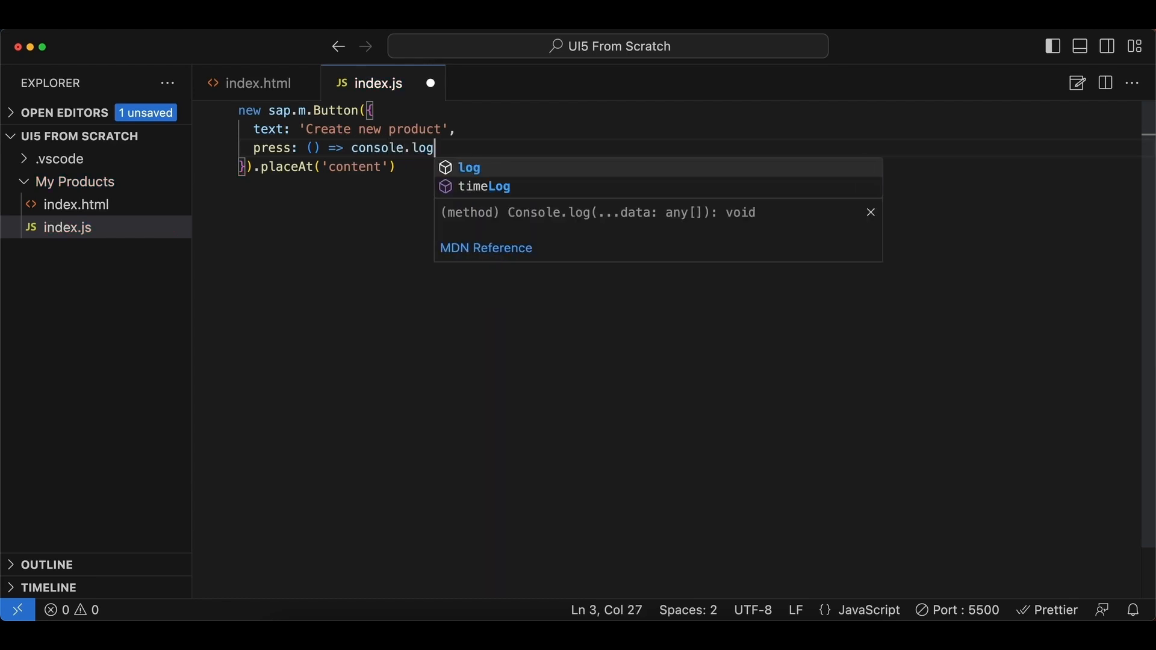
type("('H'")
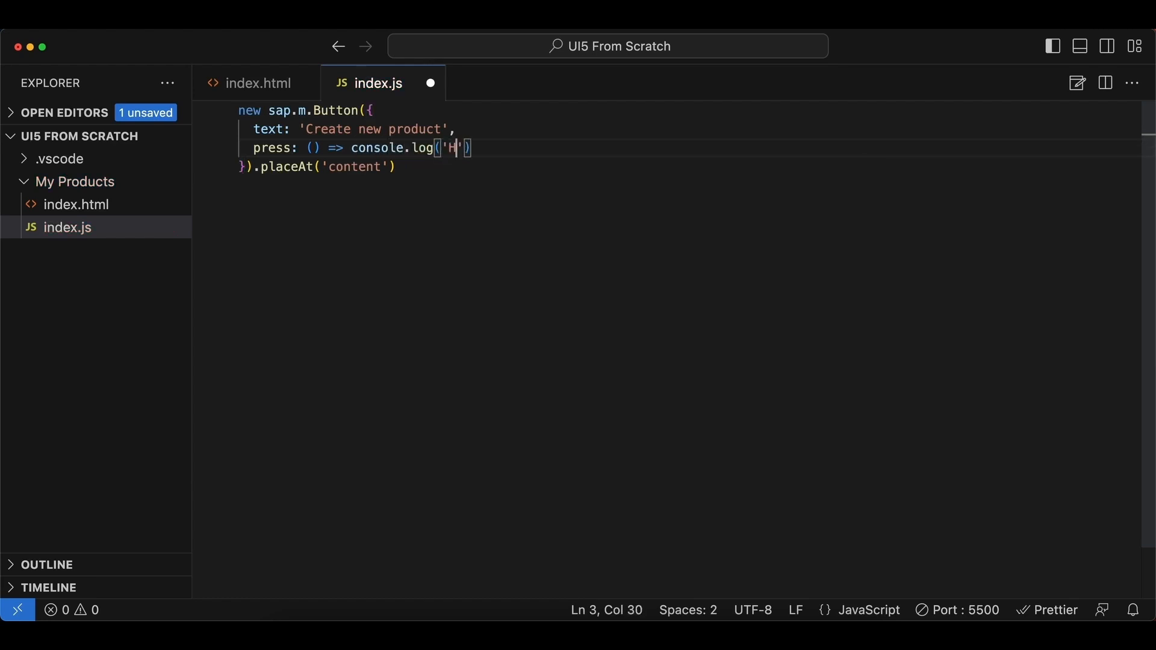
type("i!")
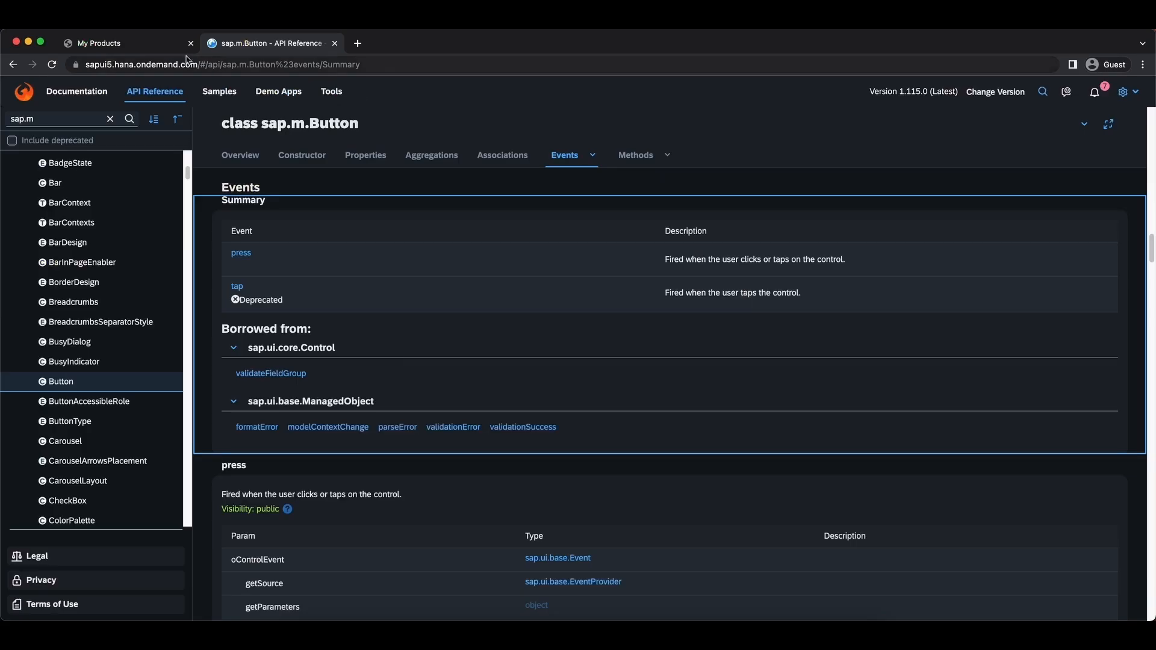
Step: Press the button on the My Products page and inspect its __button0 element
left_click(126, 43)
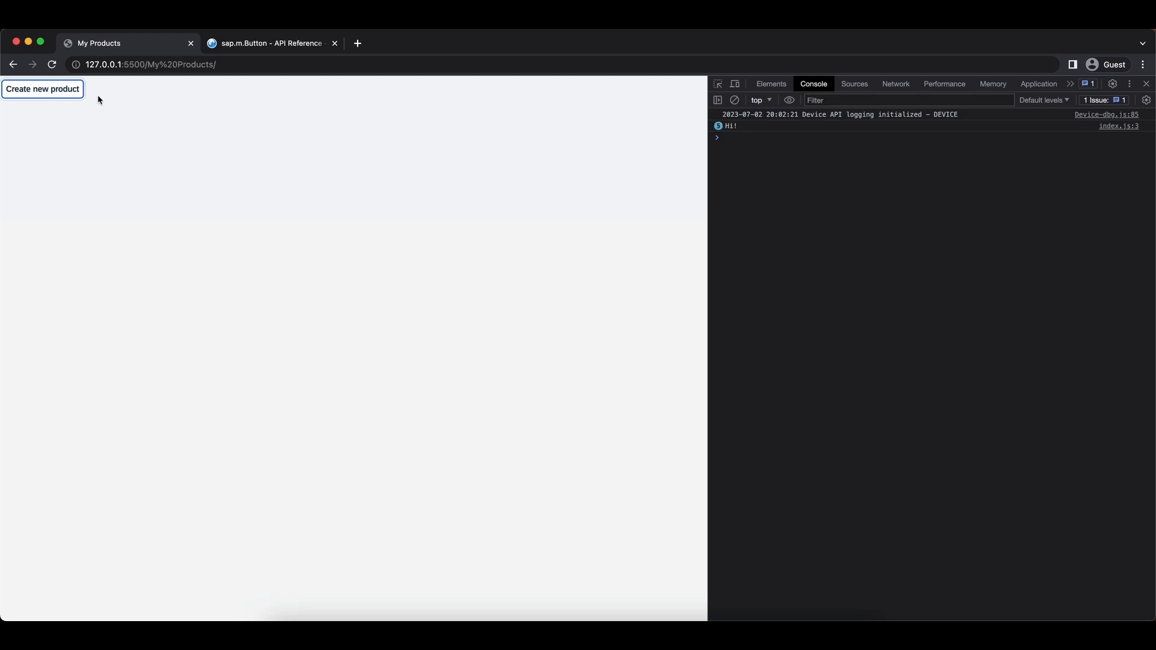
mouse_move(211, 95)
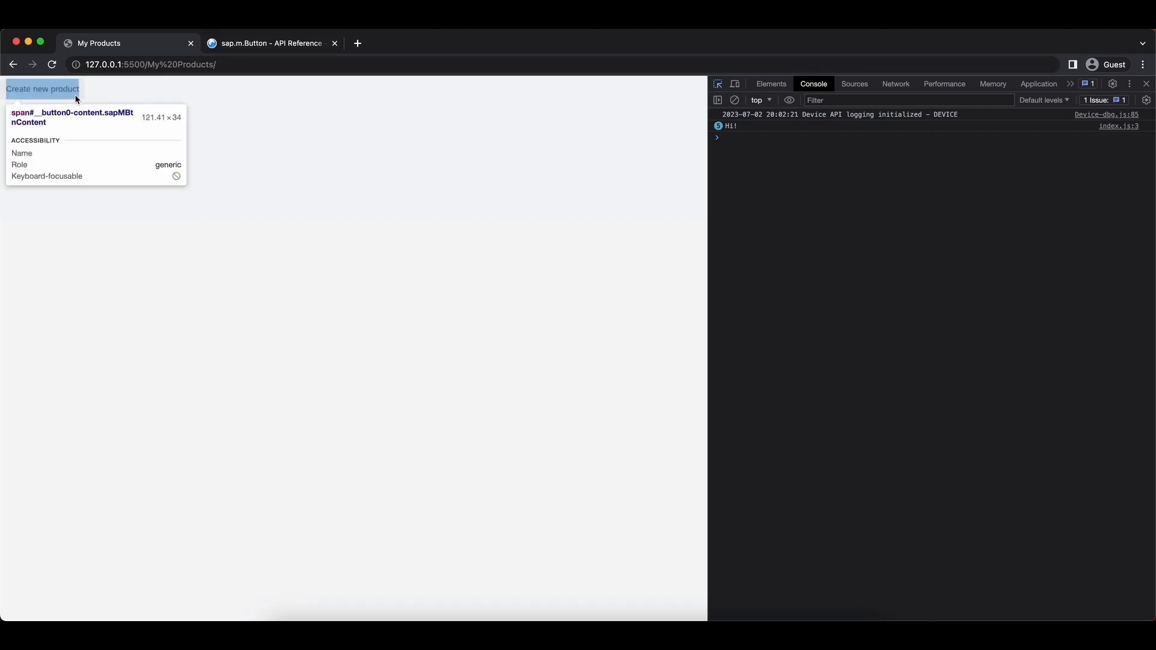
left_click(770, 83)
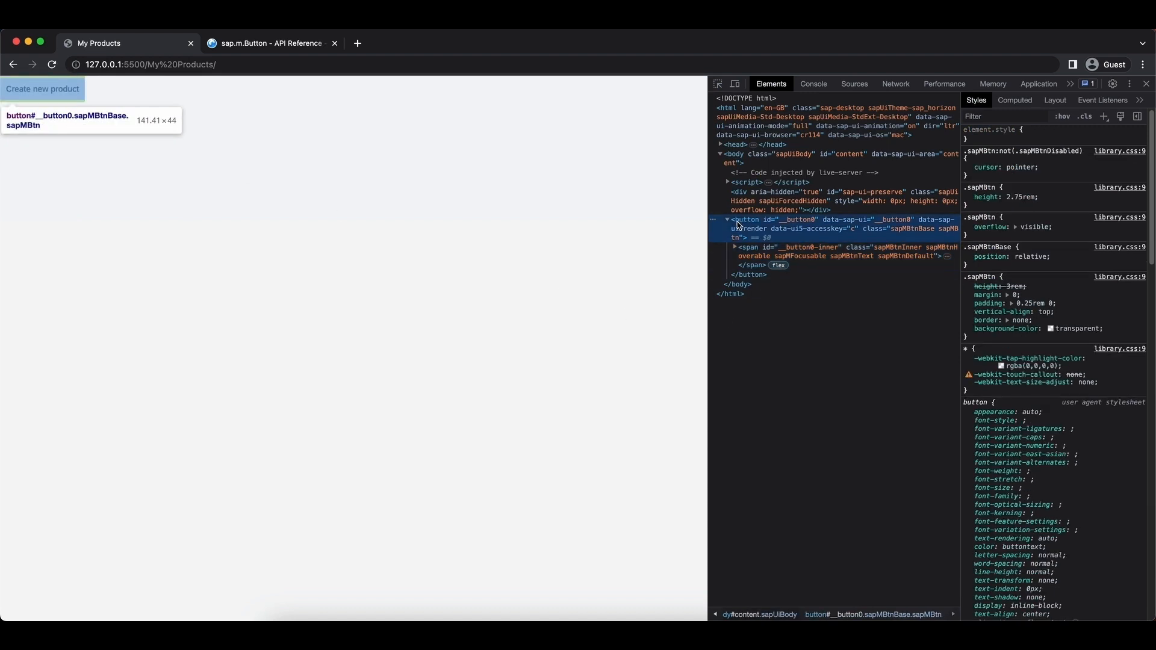
mouse_move(782, 224)
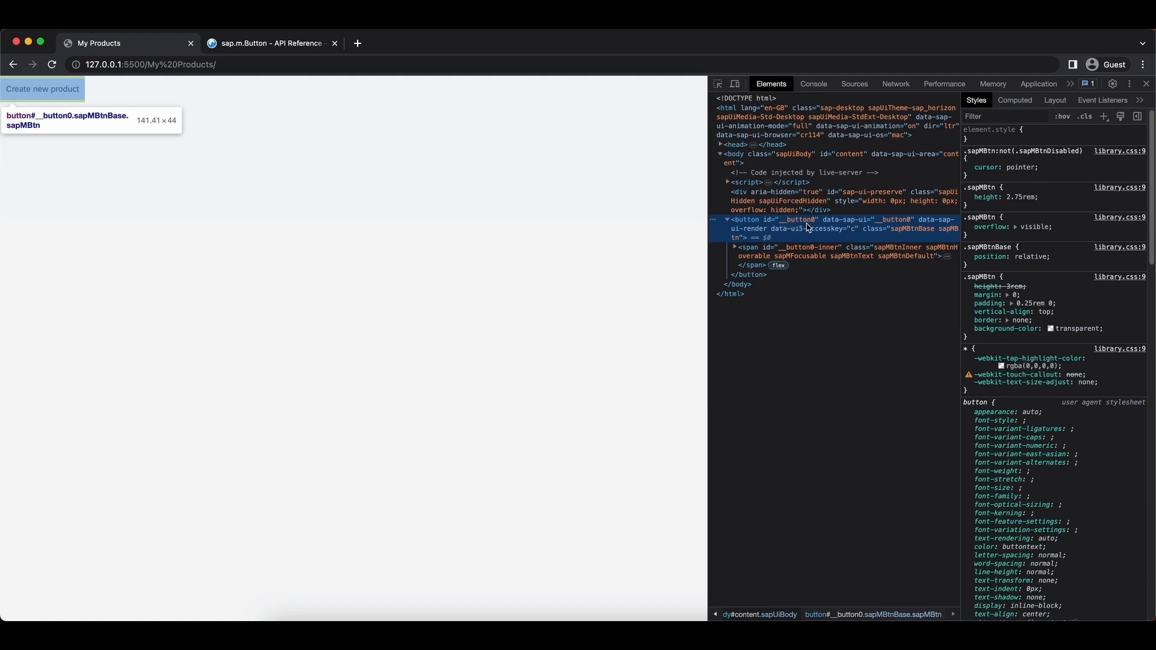
mouse_move(607, 228)
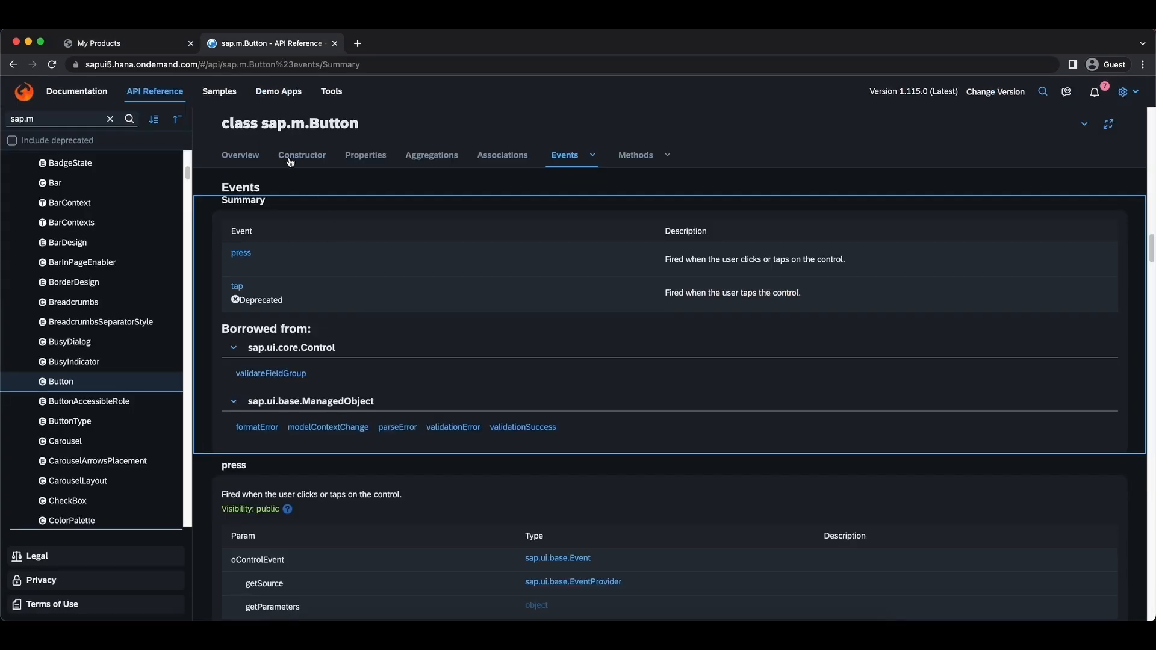
Step: Show the Constructor section of the sap.m.Button API Reference
left_click(301, 155)
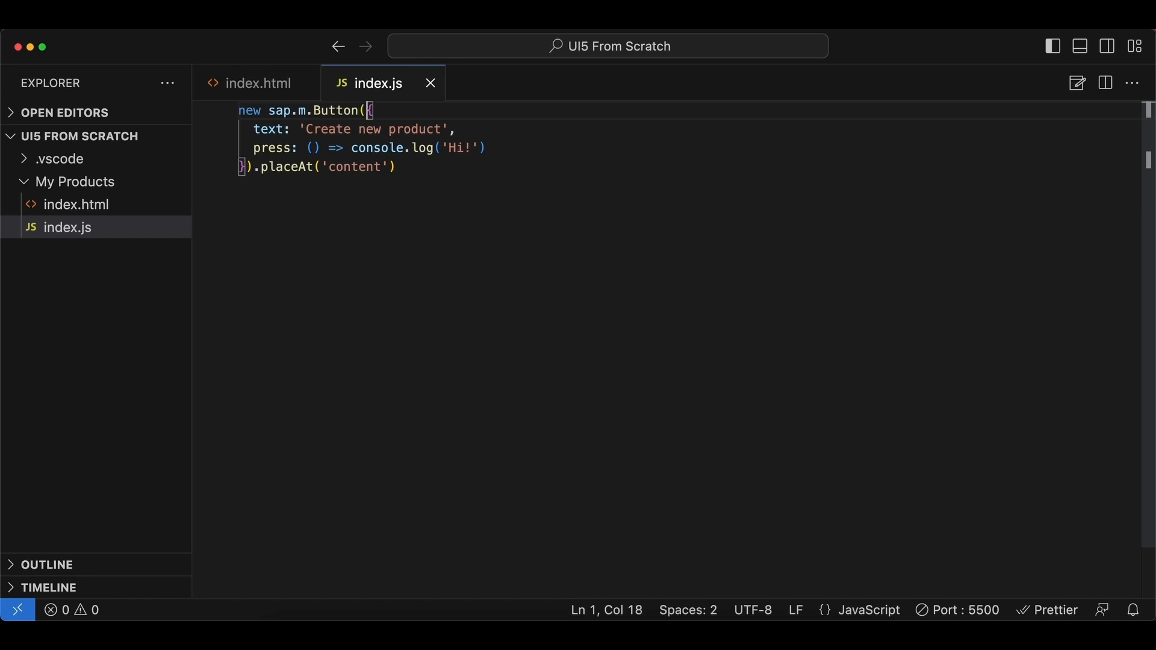
Step: Pass 'idMyButton' as the constructor's first argument and return to the running page
type("'id'")
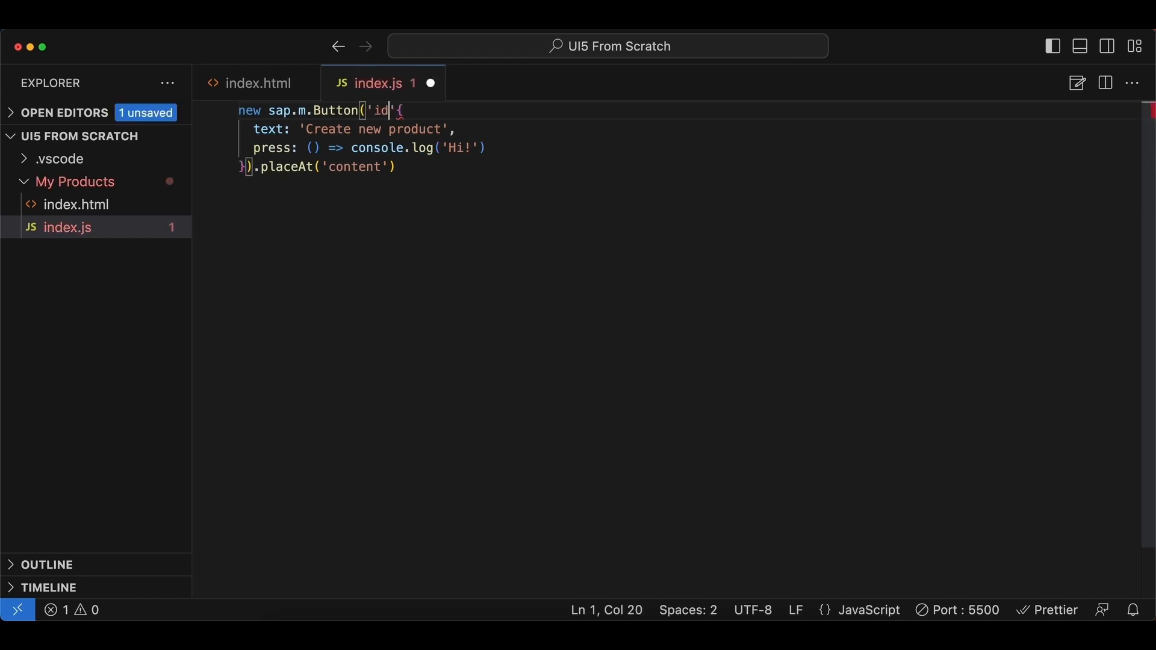
type("MyButton")
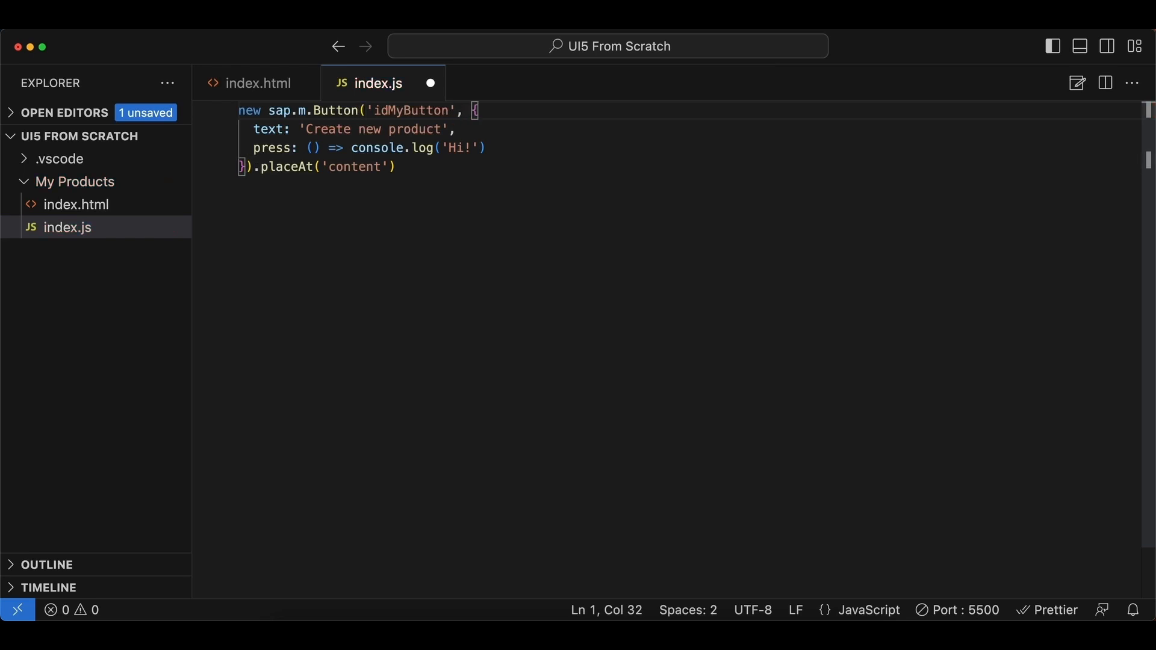
left_click(271, 42)
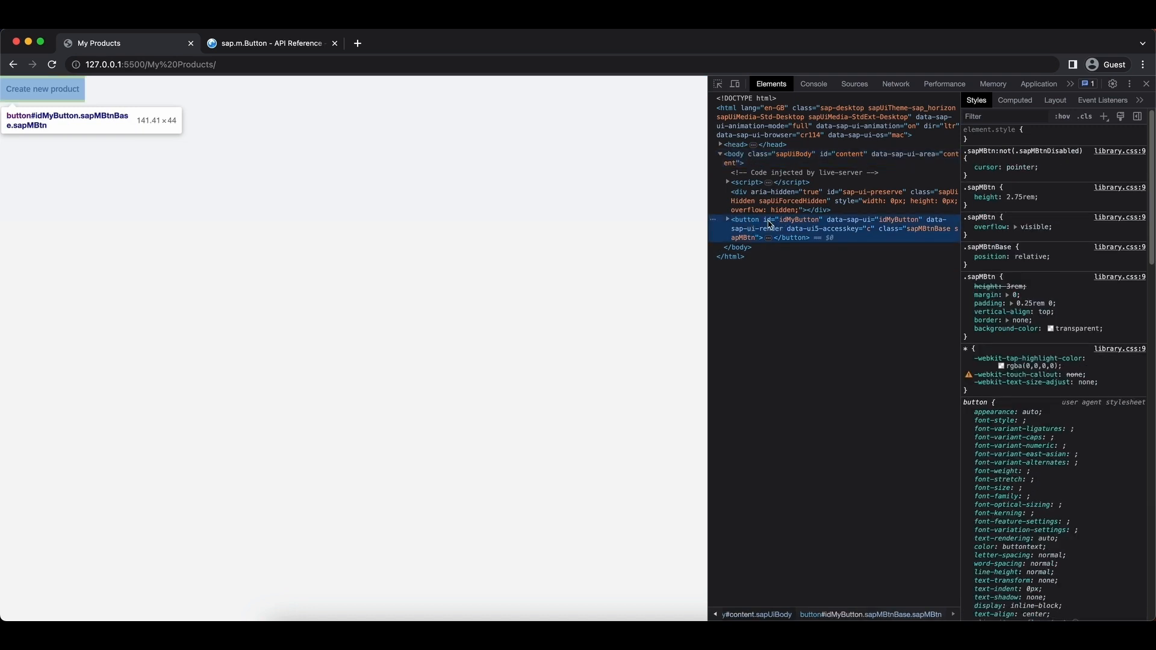
mouse_move(792, 230)
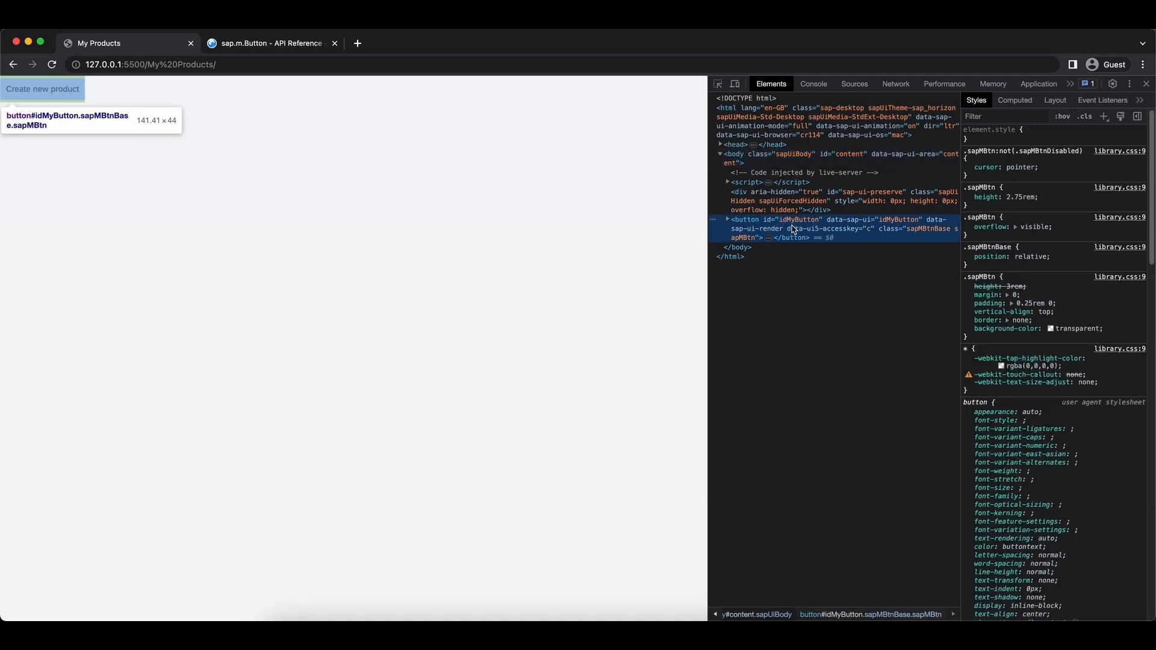
mouse_move(697, 225)
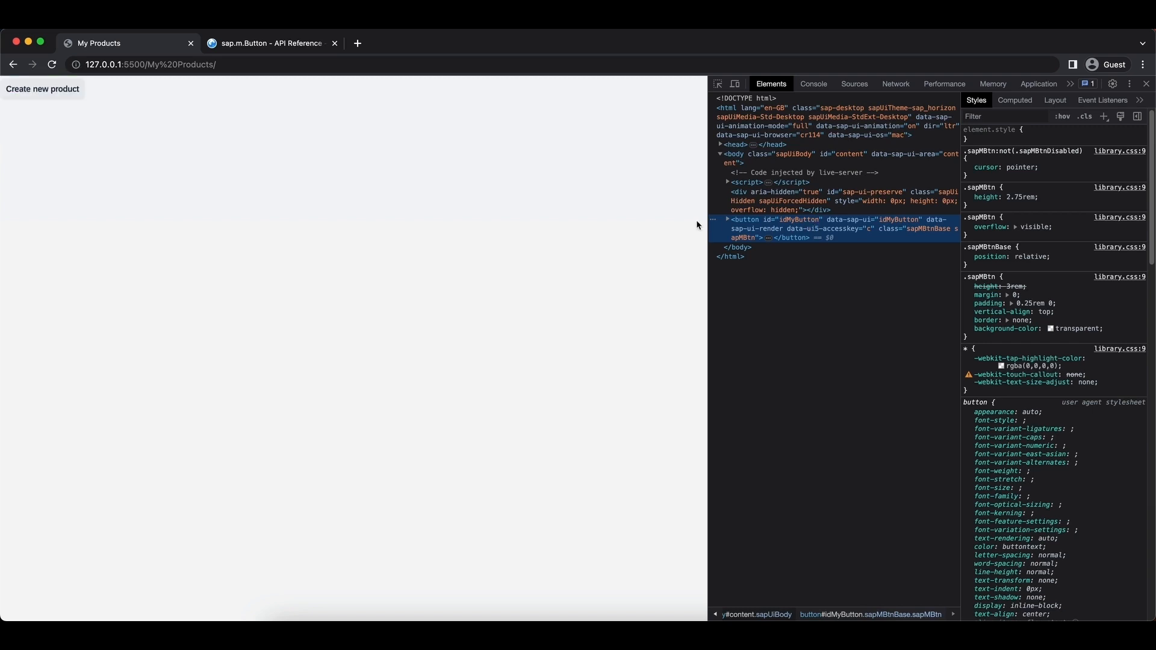
mouse_move(560, 218)
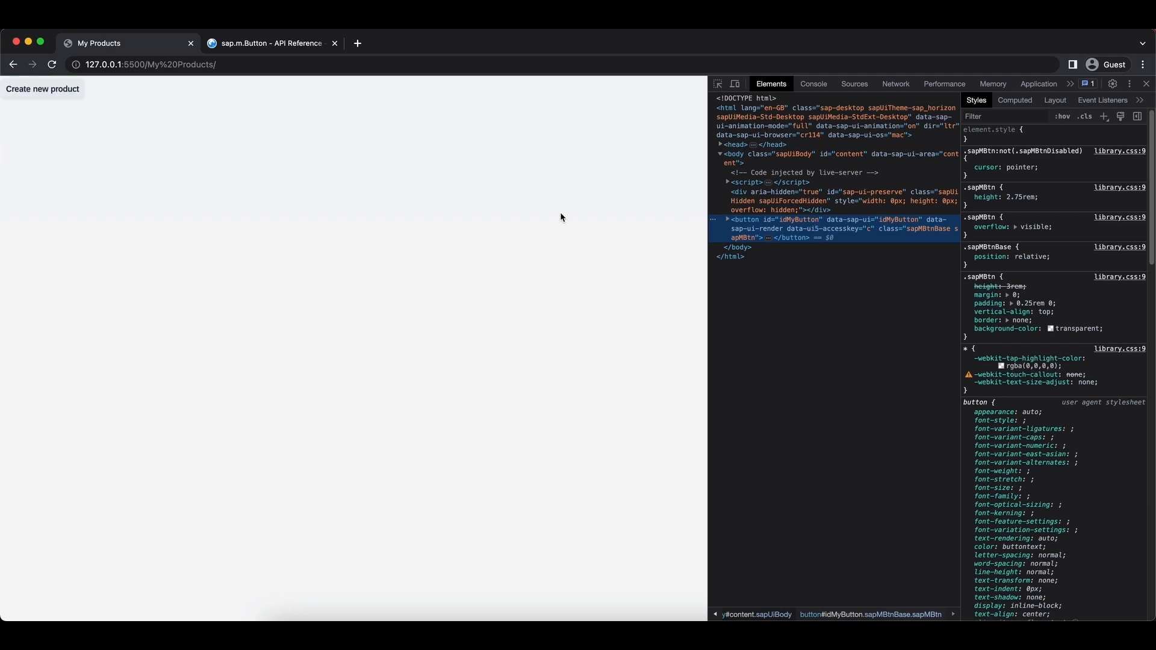